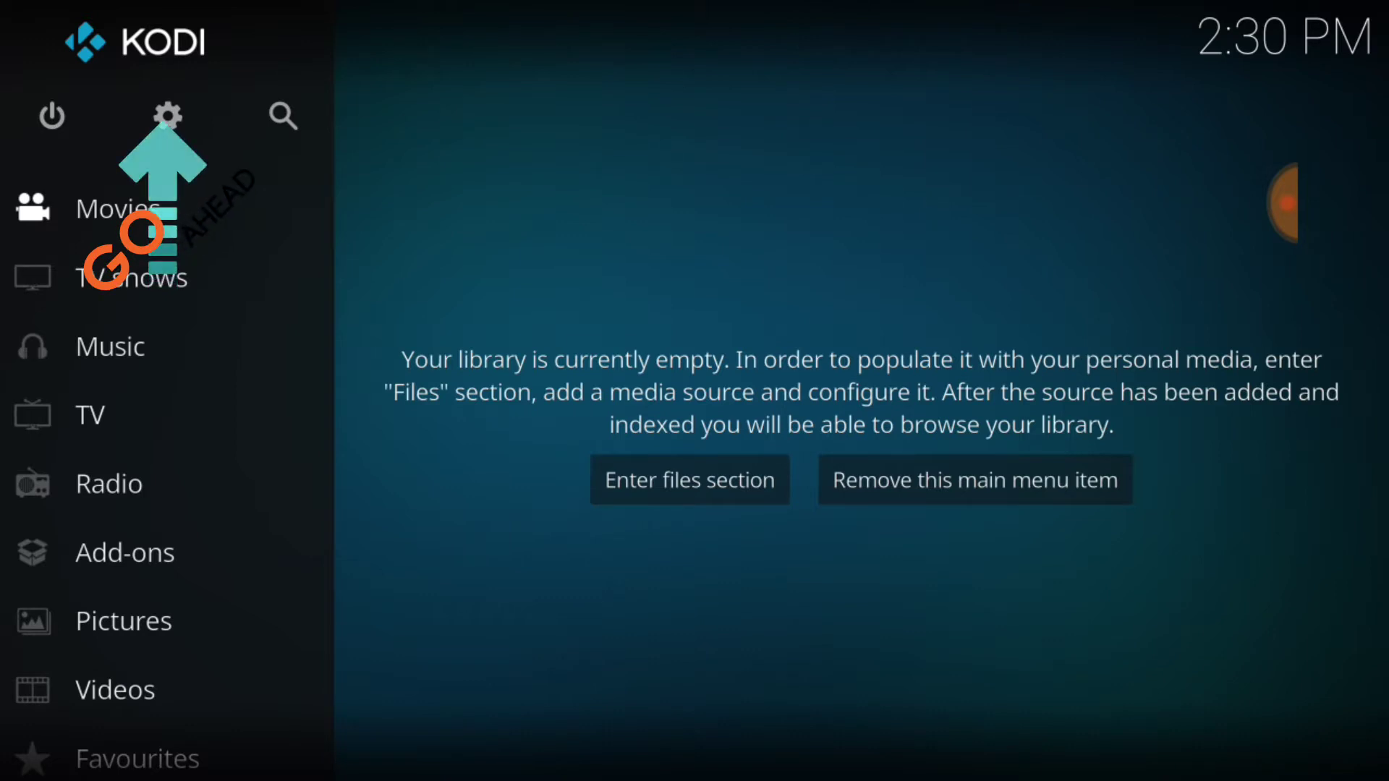
- Enable Unknown sources under System > Add-ons and accept the warning
{"action": "left_click", "coordinate": [167, 116]}
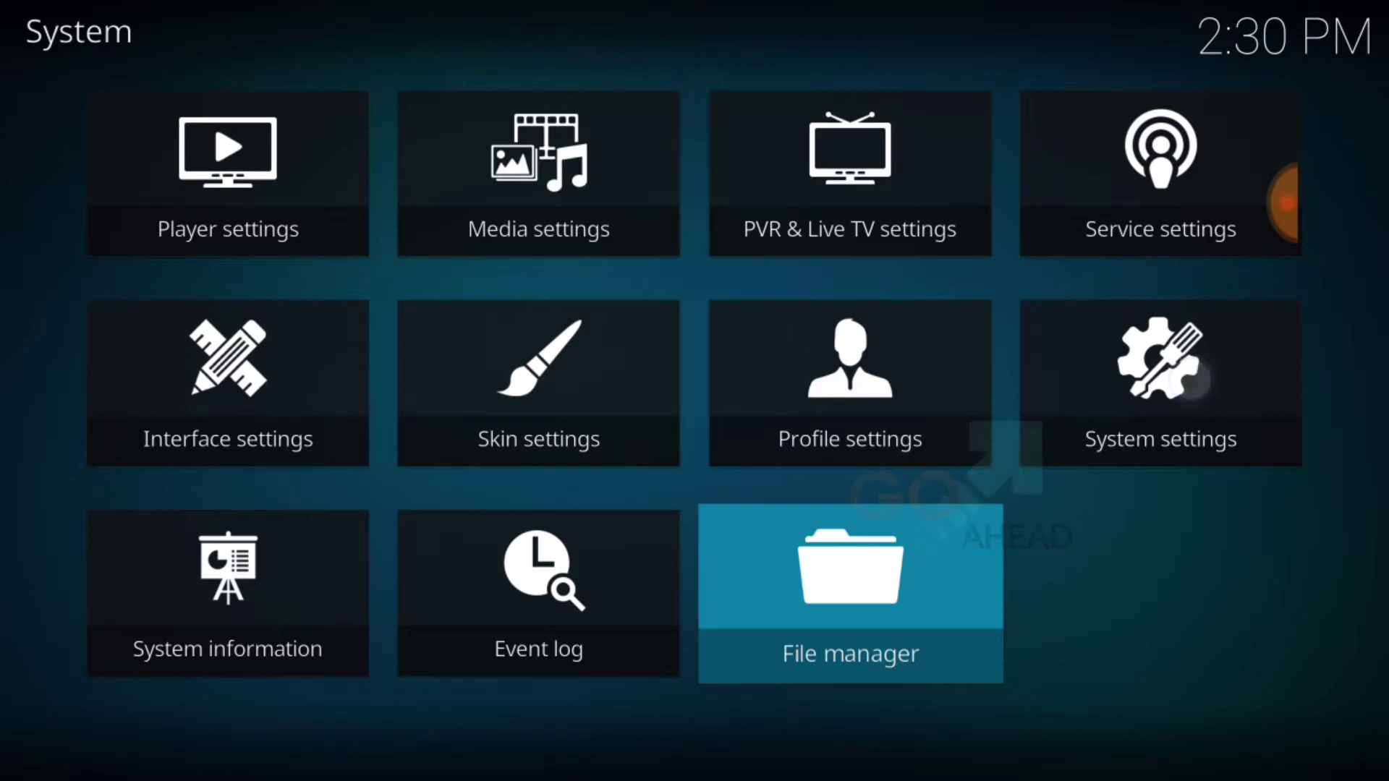
{"action": "left_click", "coordinate": [1159, 384]}
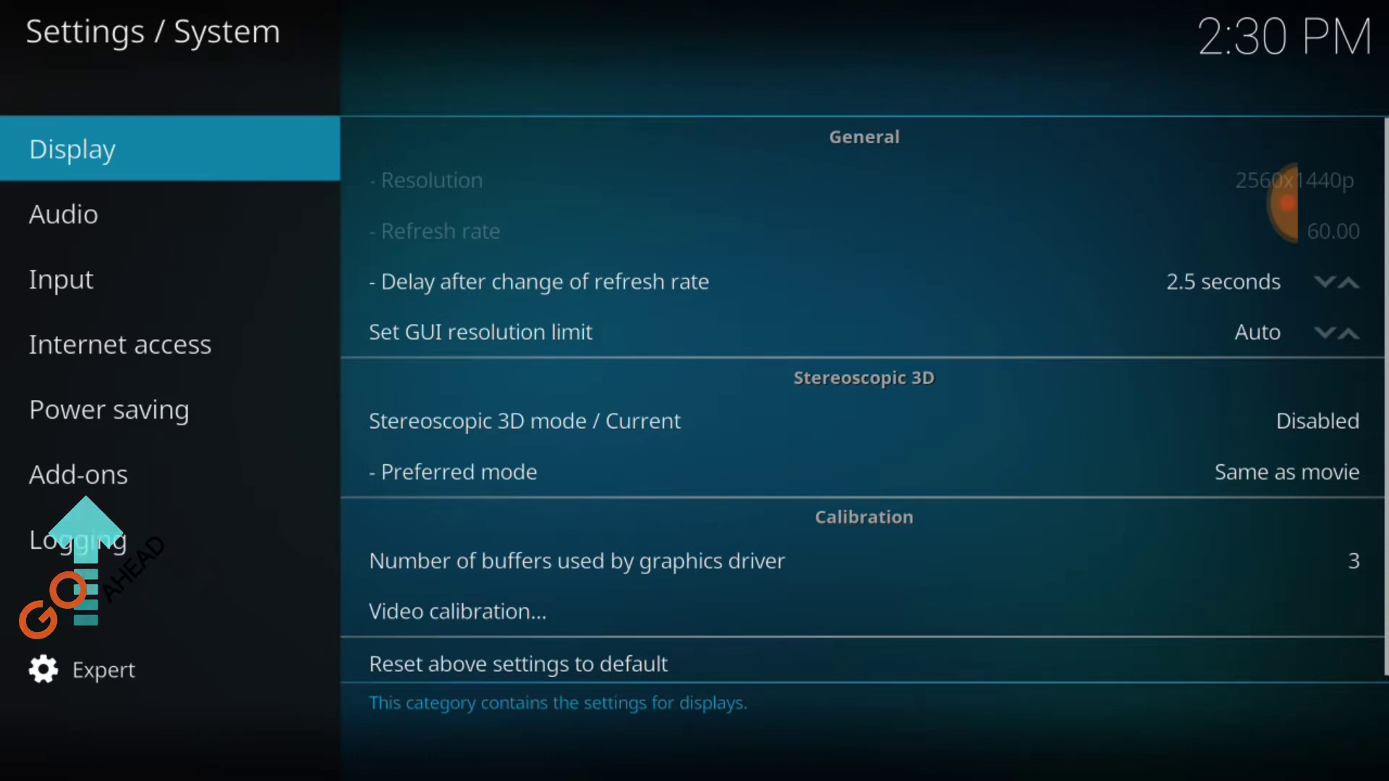
{"action": "left_click", "coordinate": [79, 475]}
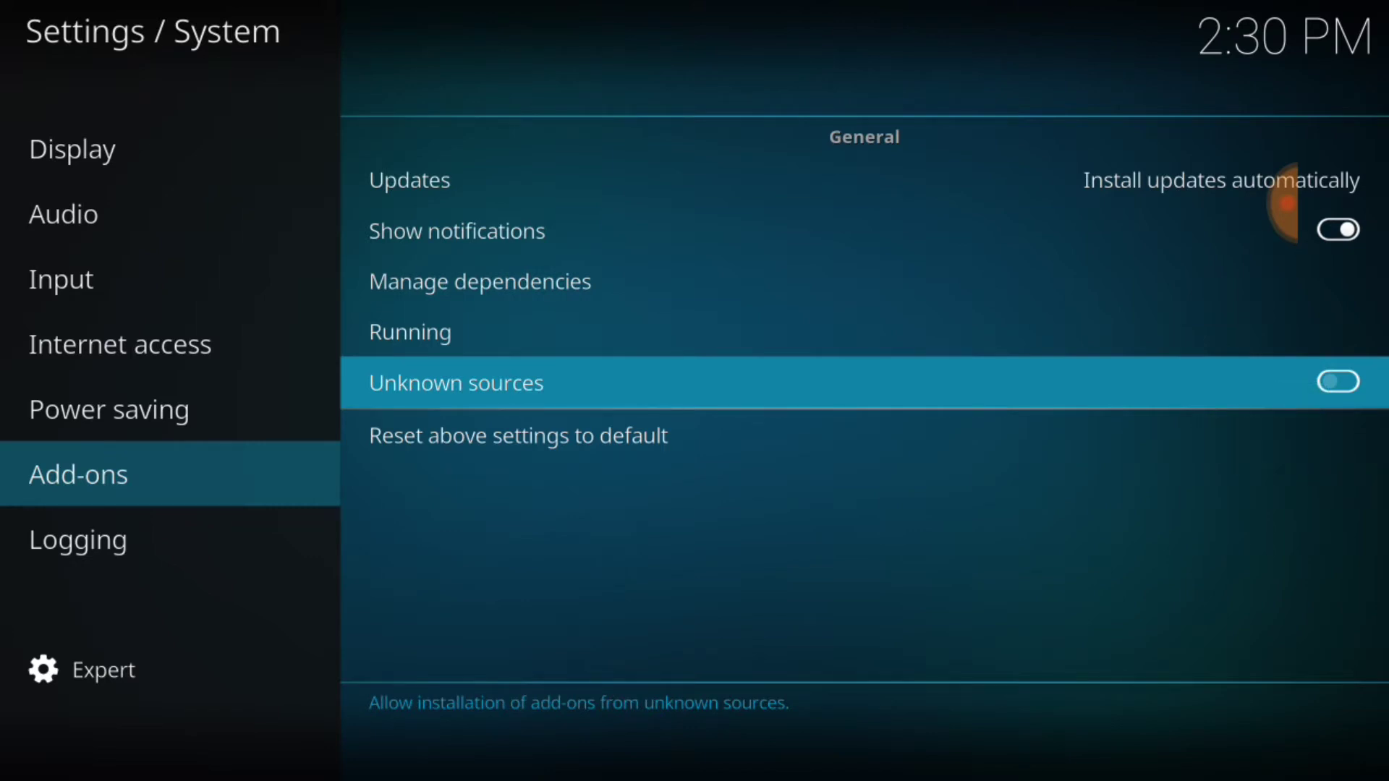
{"action": "left_click", "coordinate": [1339, 382]}
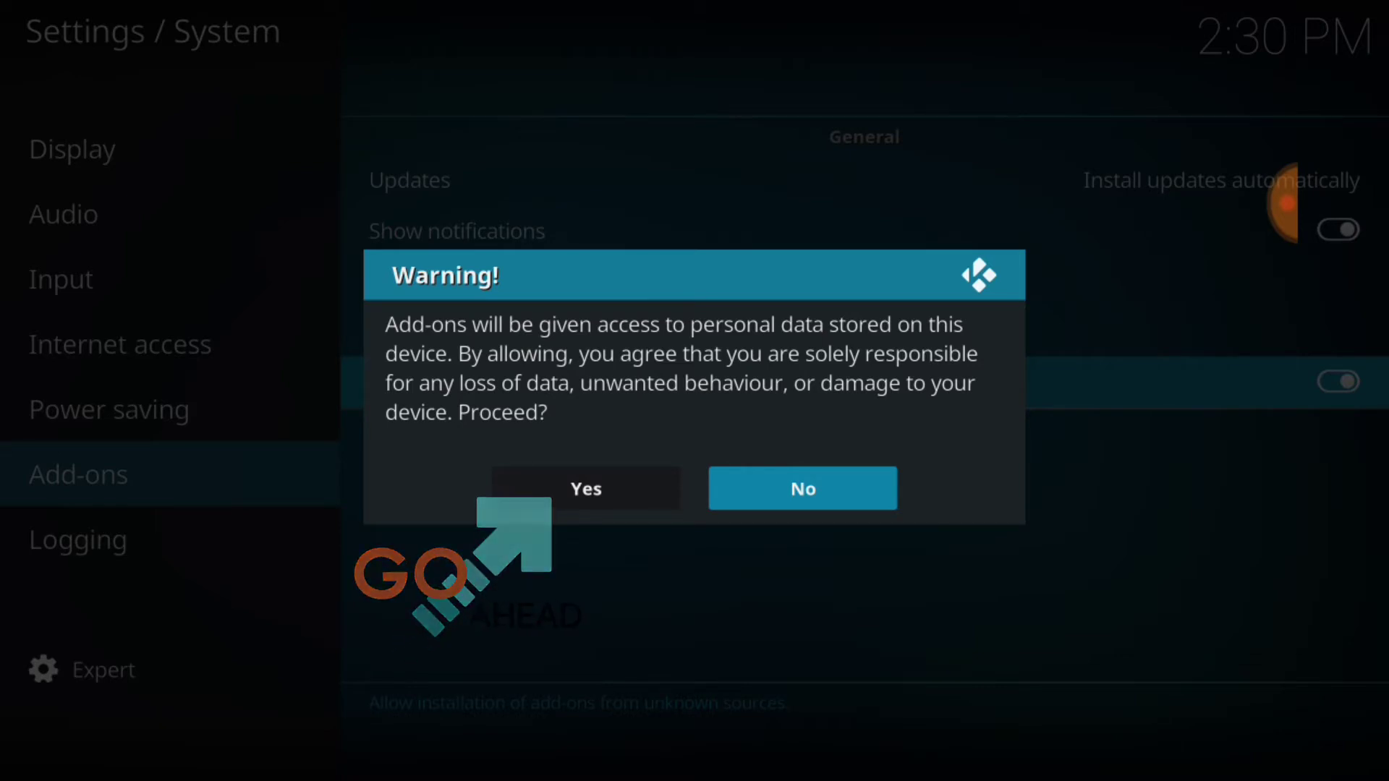
{"action": "left_click", "coordinate": [584, 487]}
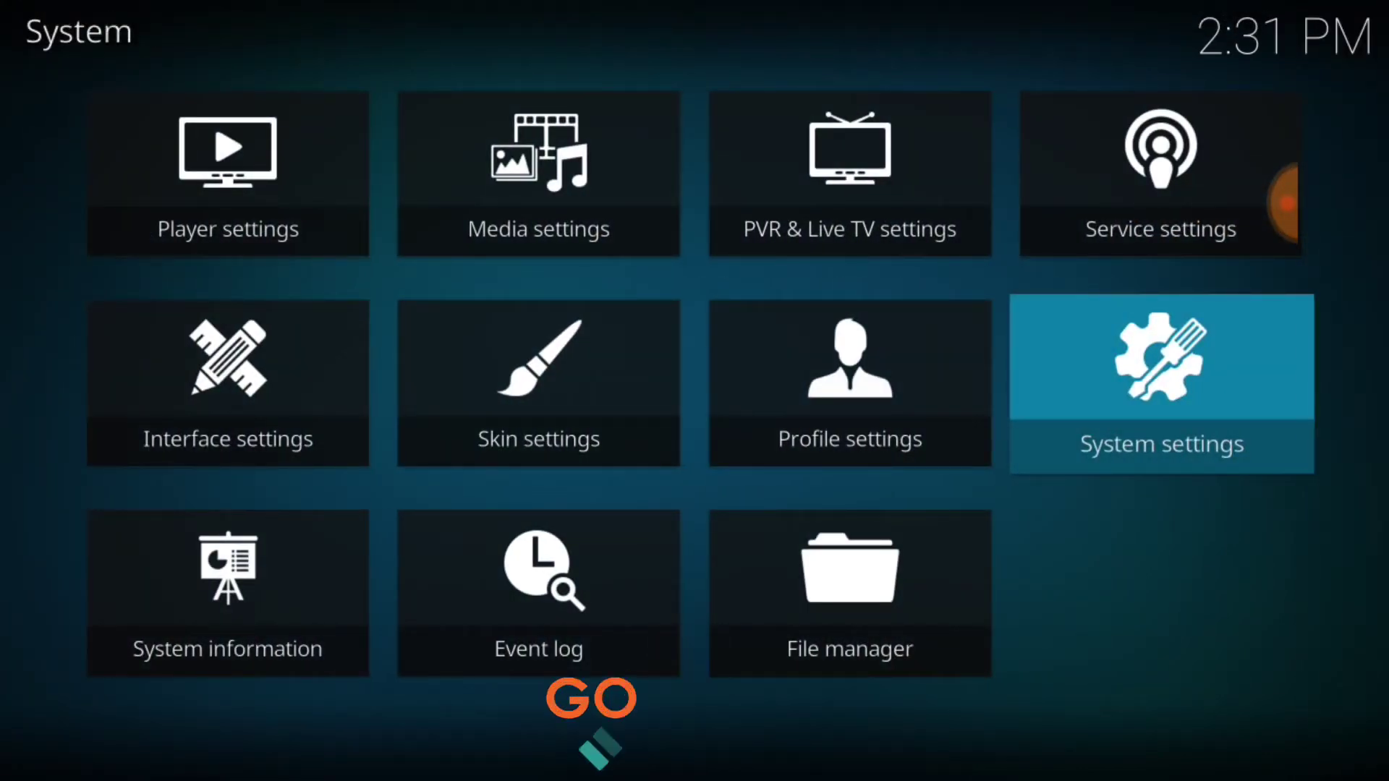
{"action": "left_click", "coordinate": [848, 592]}
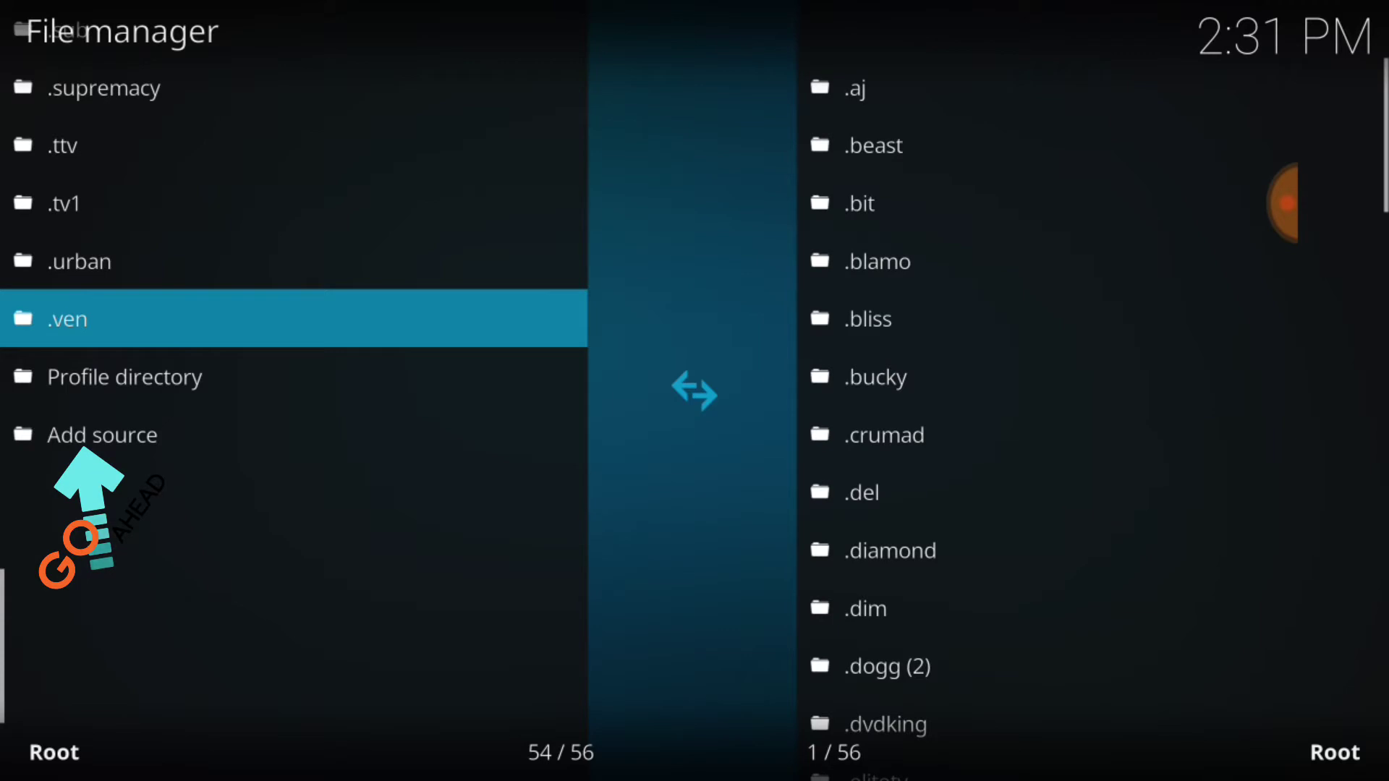
{"action": "left_click", "coordinate": [101, 434]}
{"action": "type", "text": "http://burrtv.tech/boom/repo"}
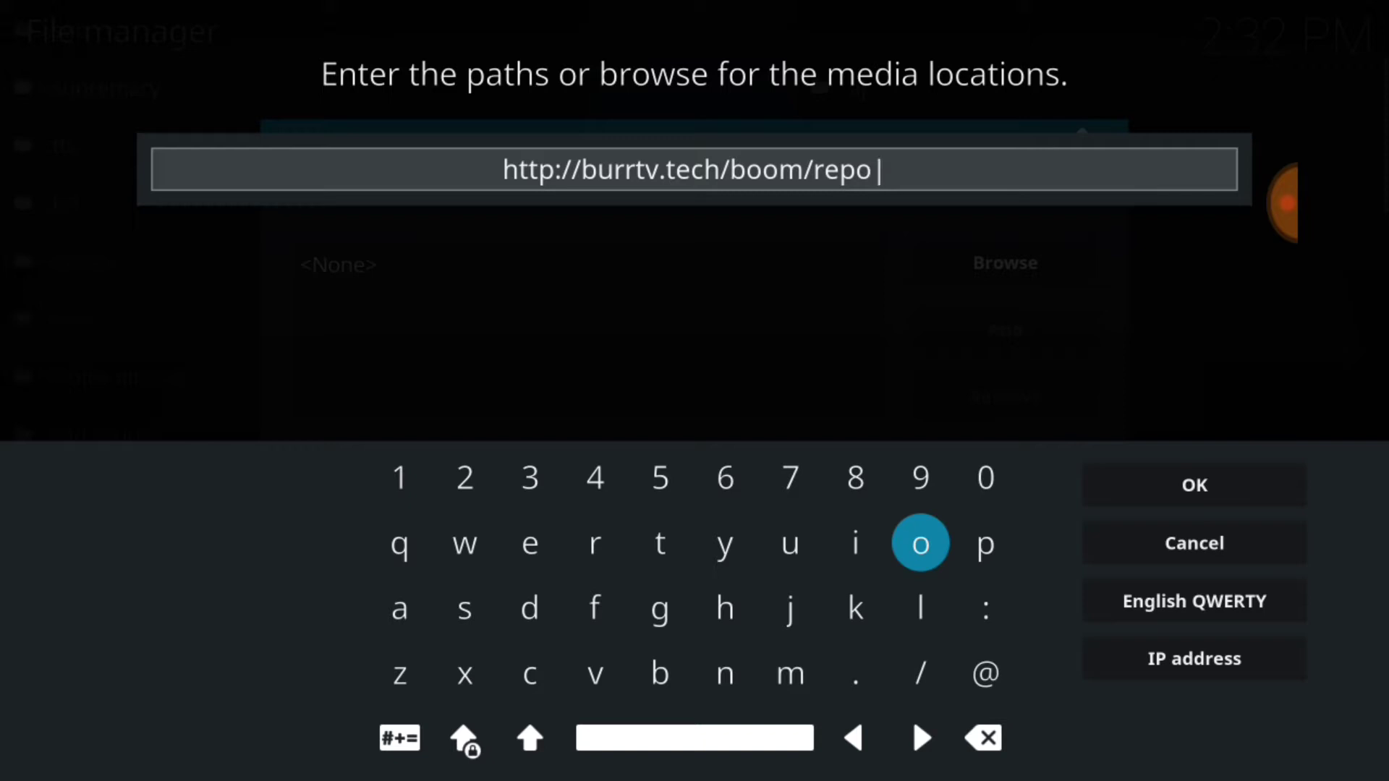
{"action": "left_click", "coordinate": [1193, 484]}
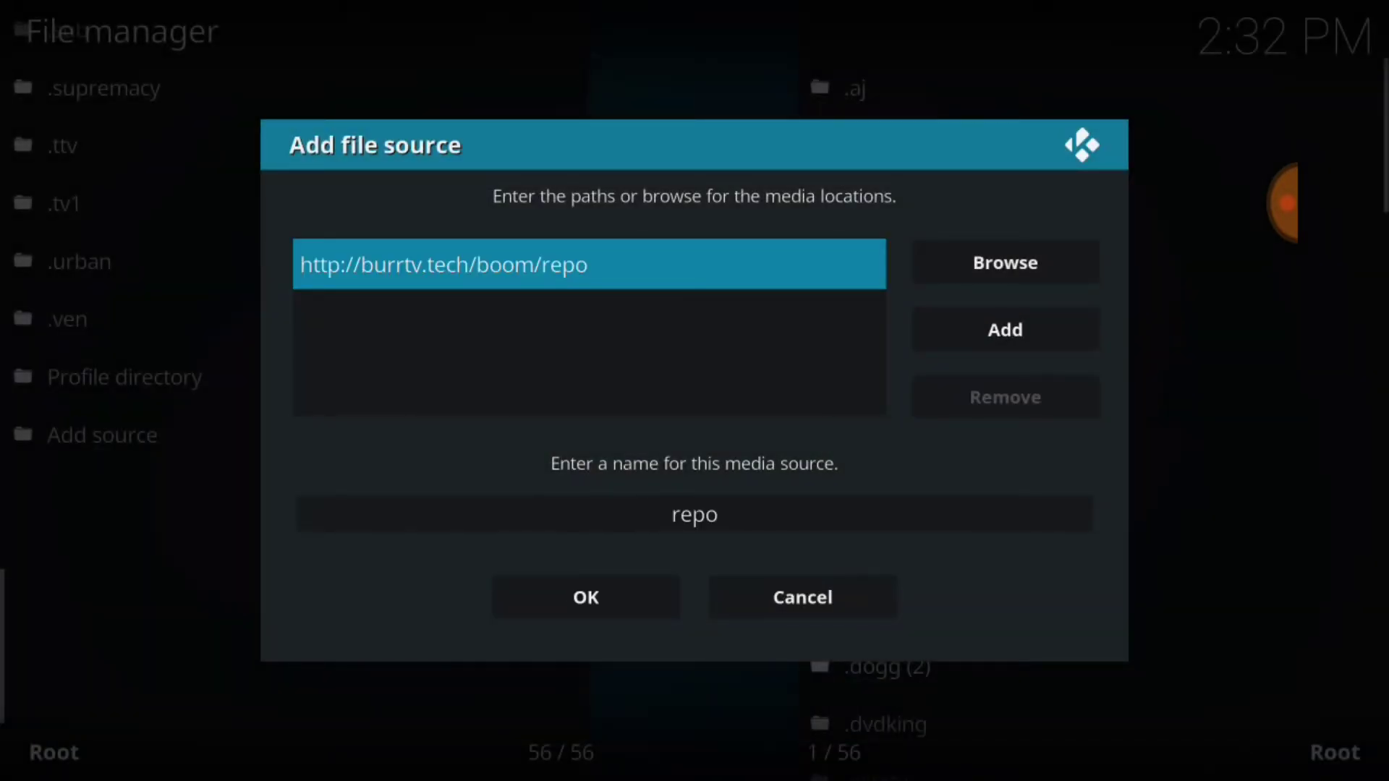
- Name the new source .boom2, save it and return to the home screen
{"action": "left_click", "coordinate": [693, 513]}
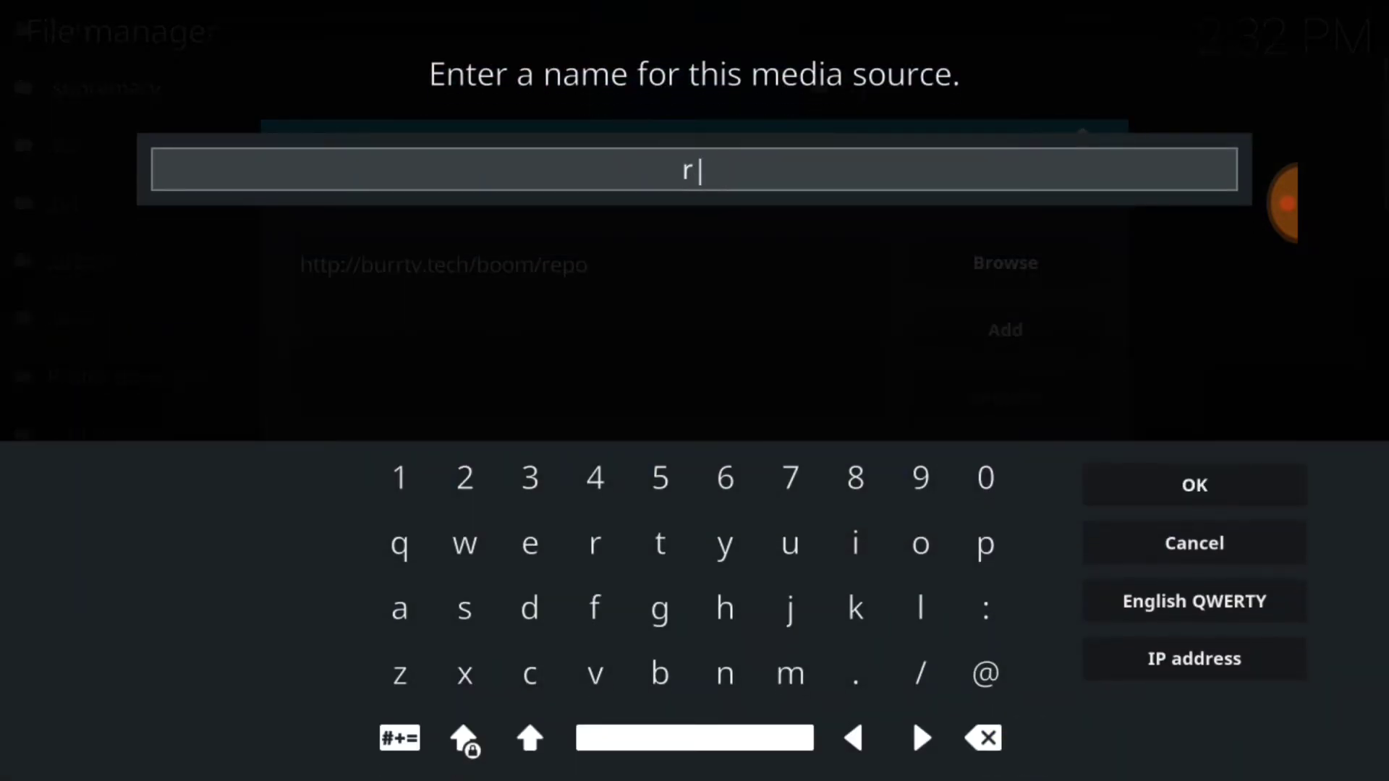
{"action": "left_click", "coordinate": [984, 738]}
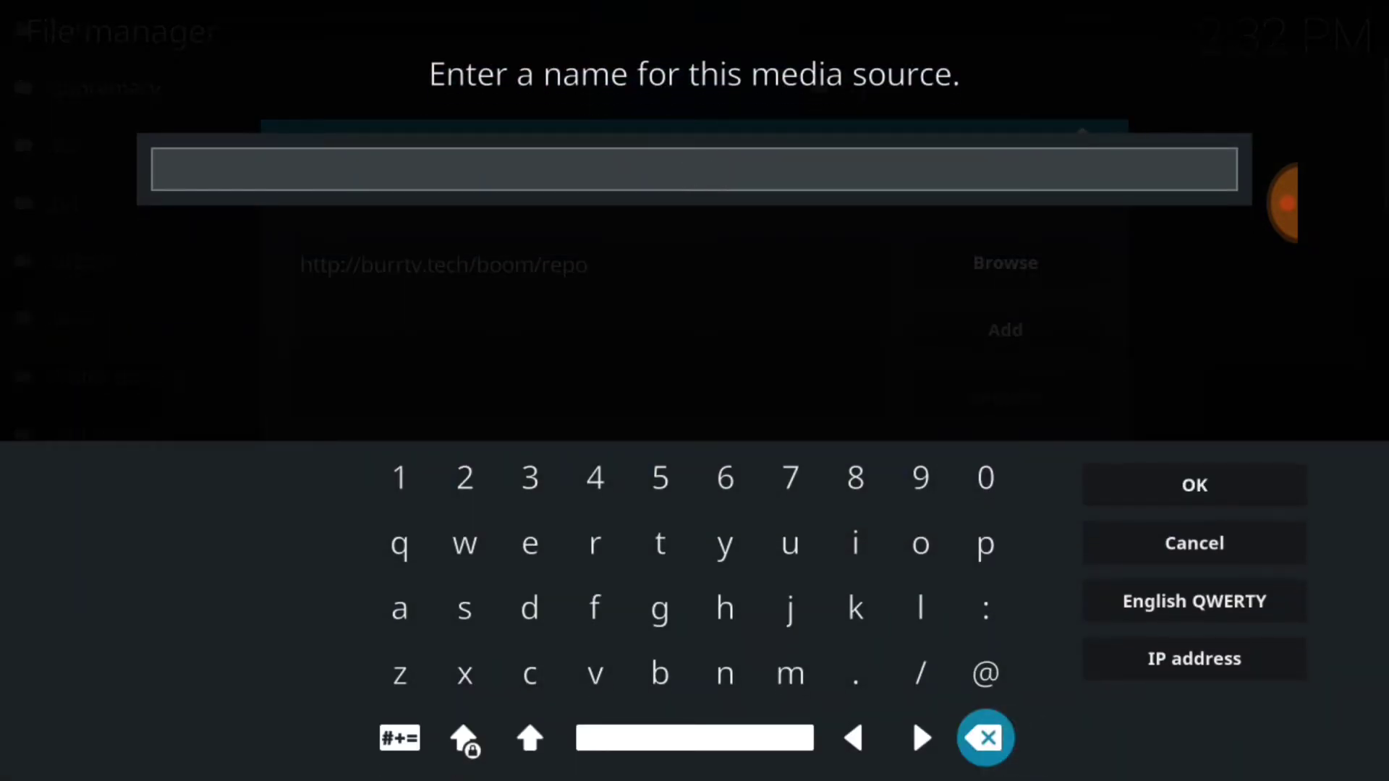
{"action": "left_click", "coordinate": [660, 673]}
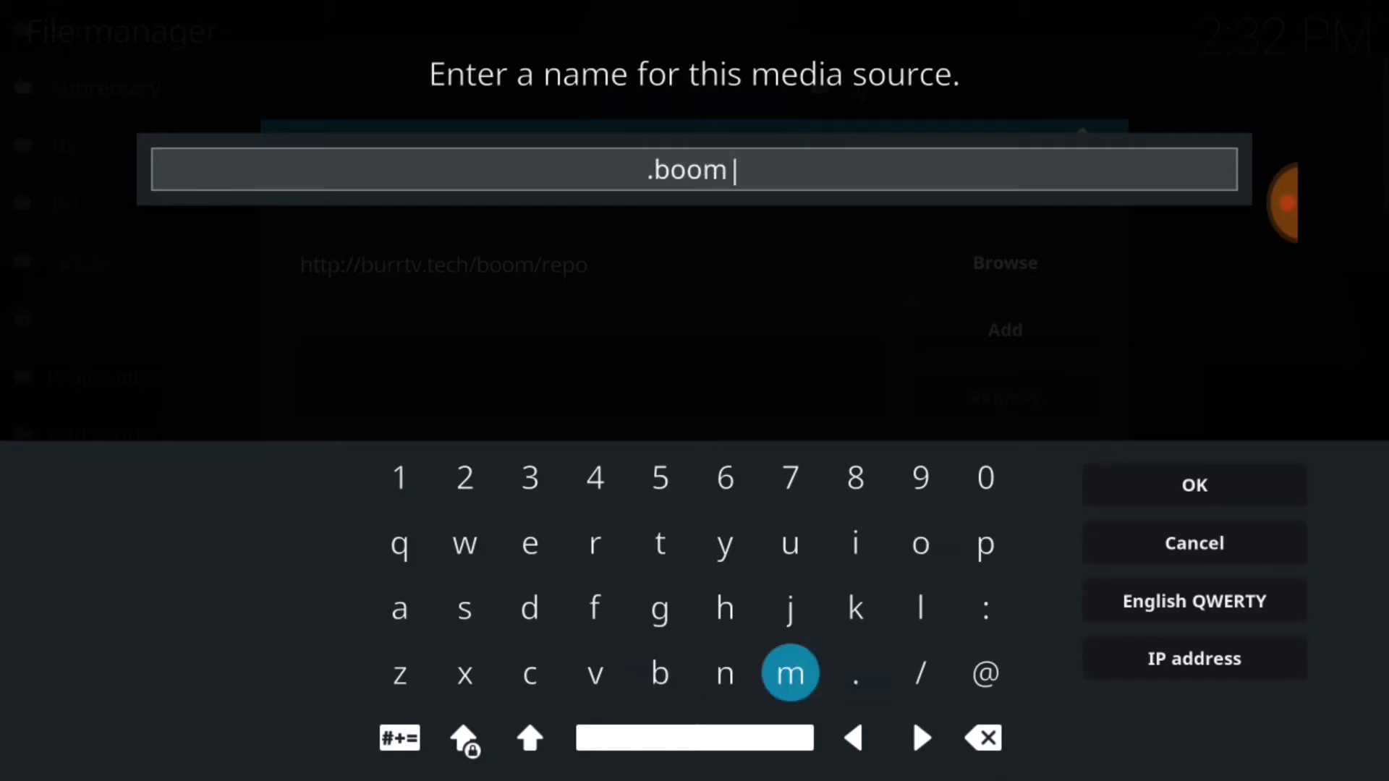
{"action": "mouse_move", "coordinate": [465, 478]}
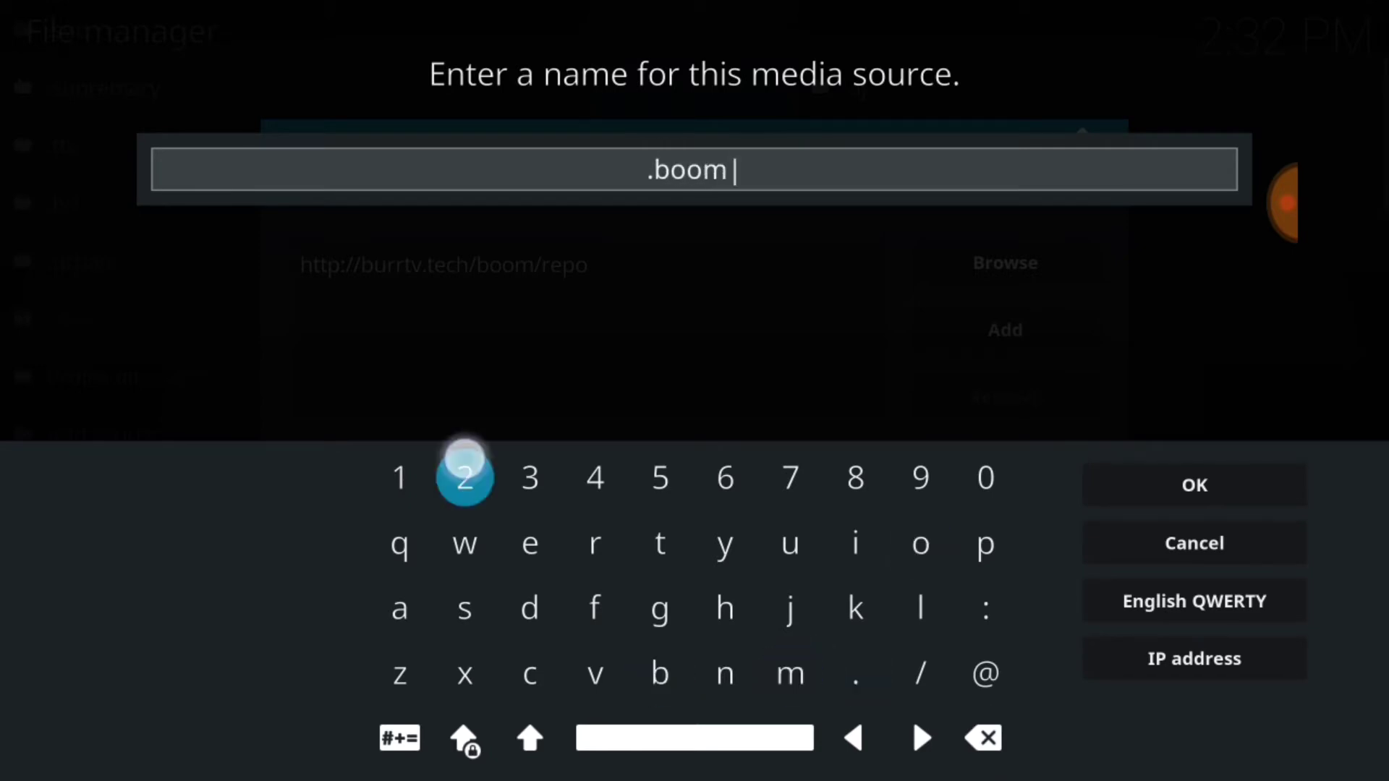
{"action": "left_click", "coordinate": [464, 478]}
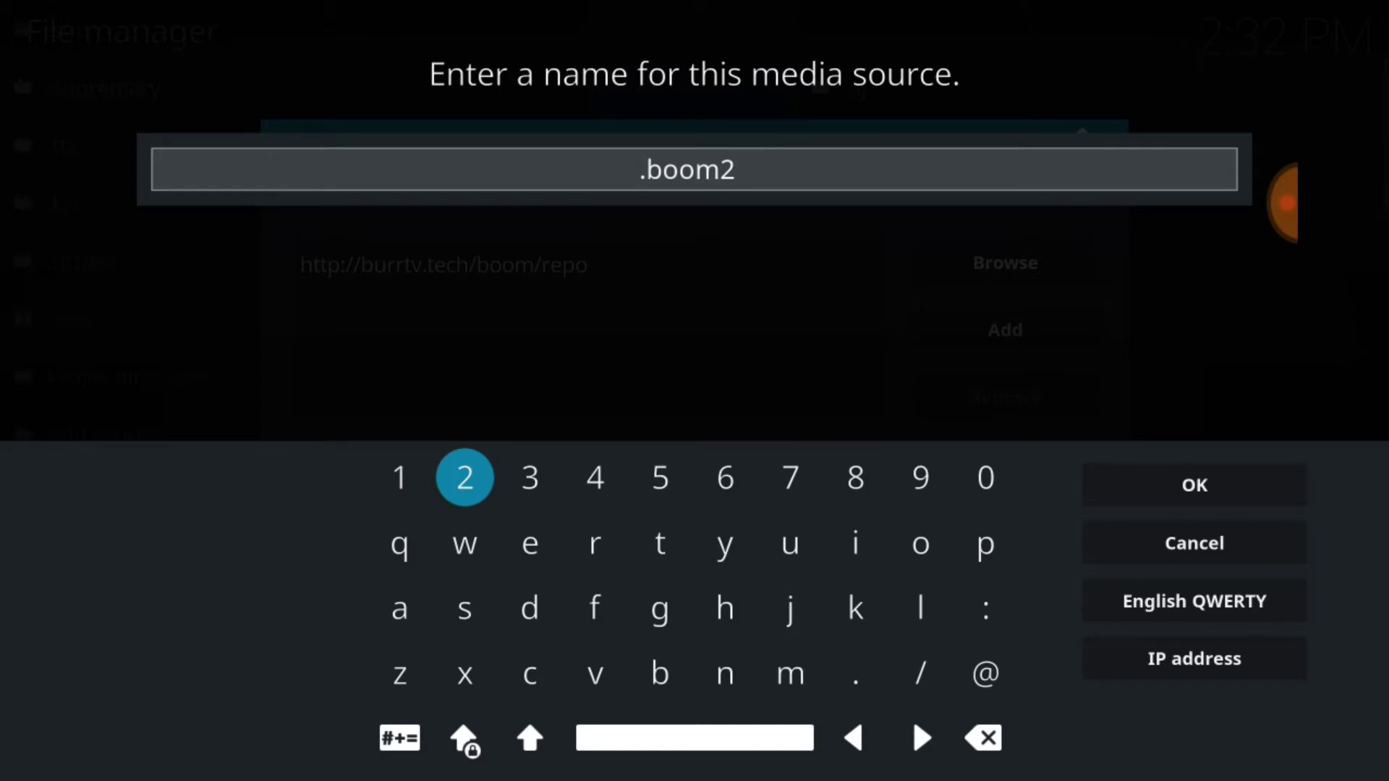
{"action": "left_click", "coordinate": [1193, 485]}
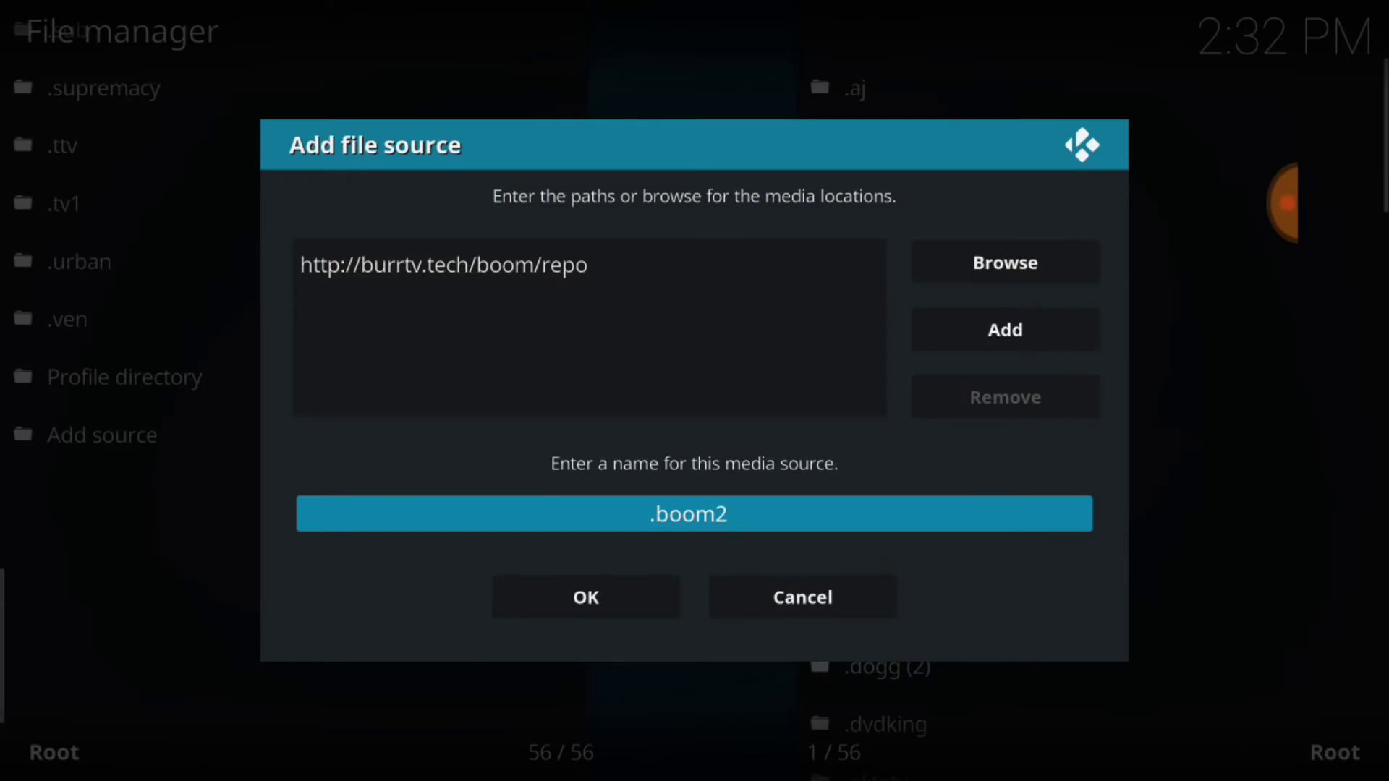
{"action": "left_click", "coordinate": [585, 596]}
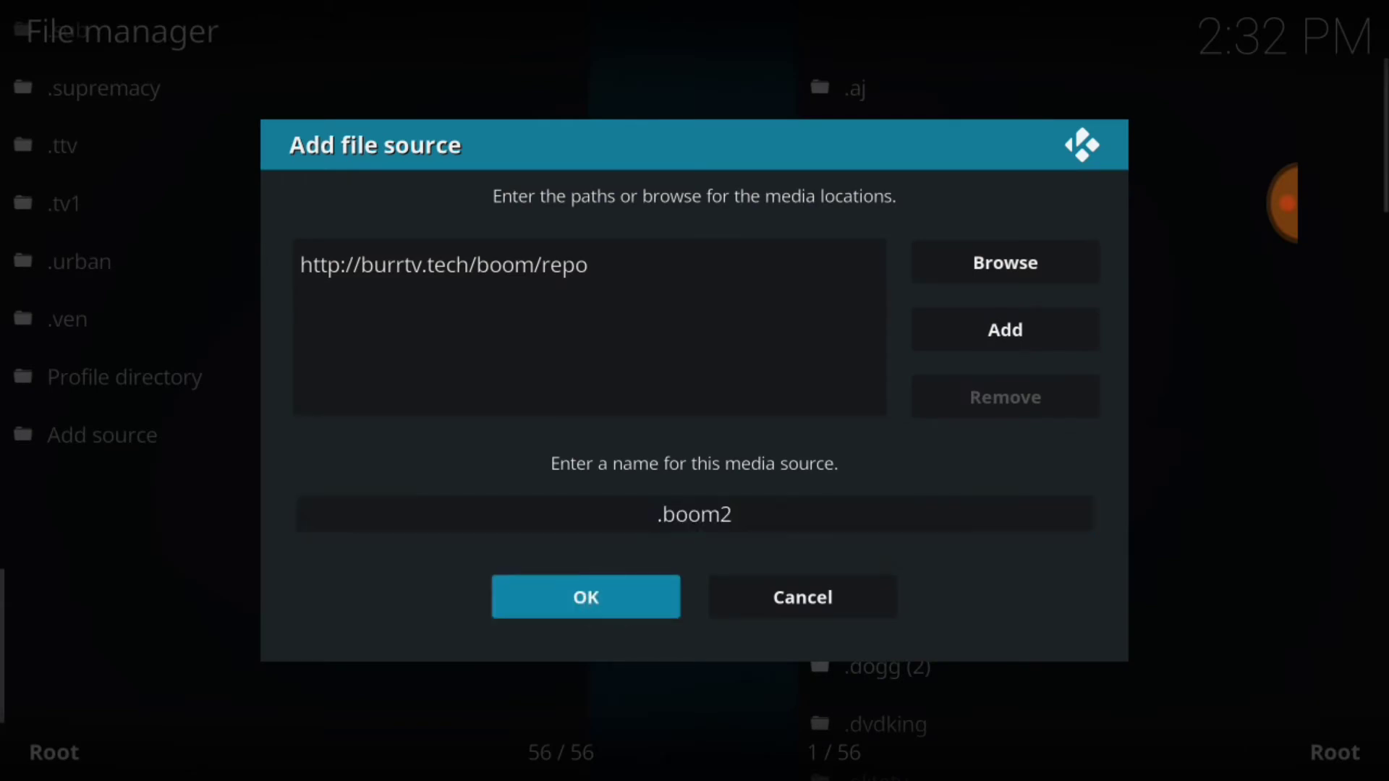
{"action": "left_click", "coordinate": [585, 596]}
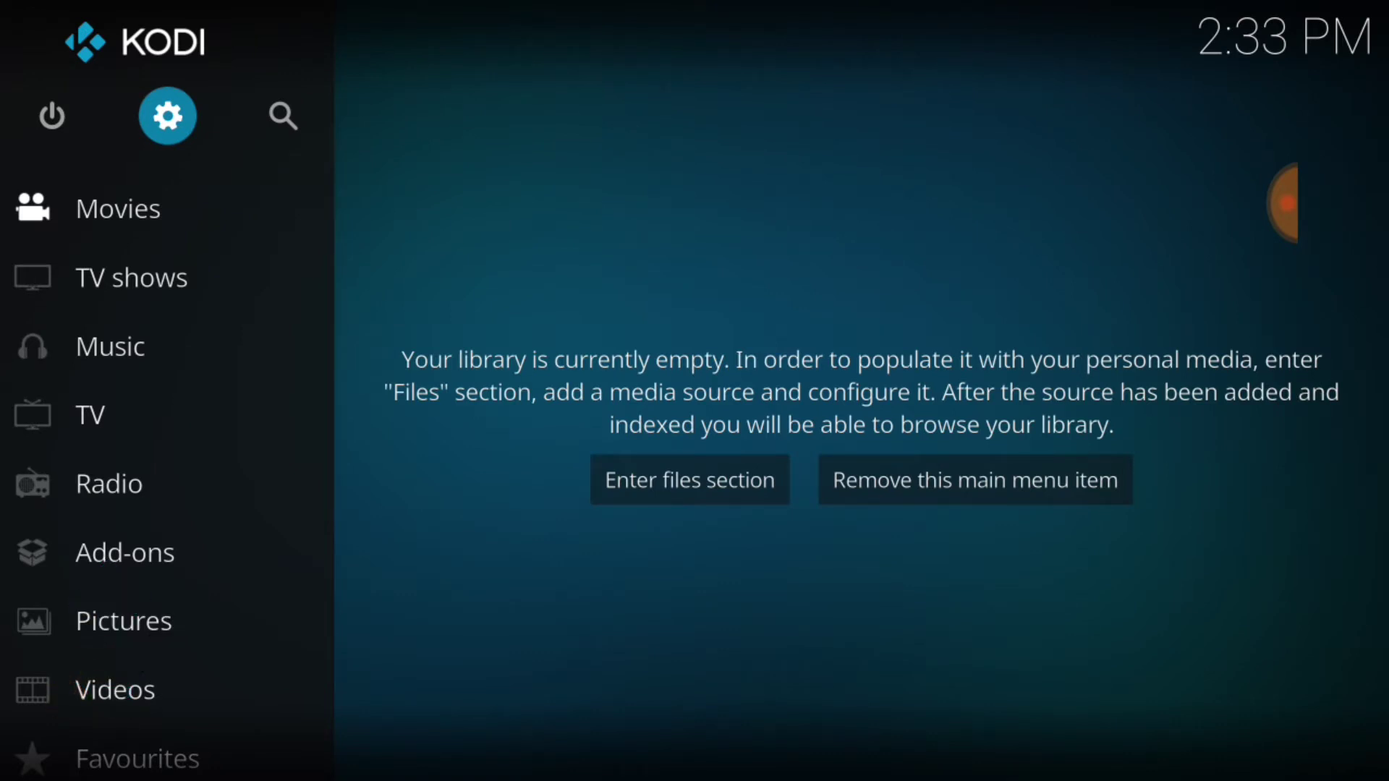
- Install repository.boom-1.5.zip from the .boom2 source via Install from zip file
{"action": "left_click", "coordinate": [125, 551]}
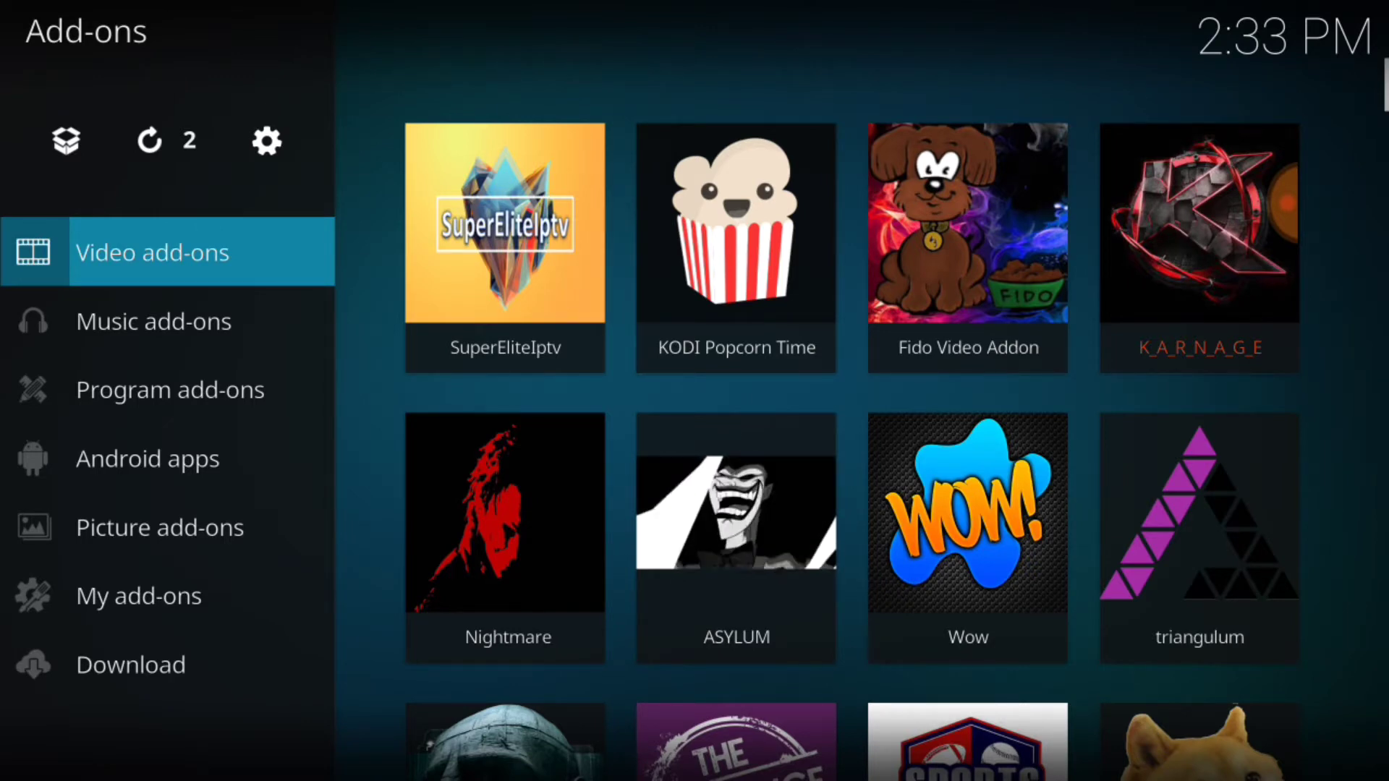
{"action": "left_click", "coordinate": [65, 140]}
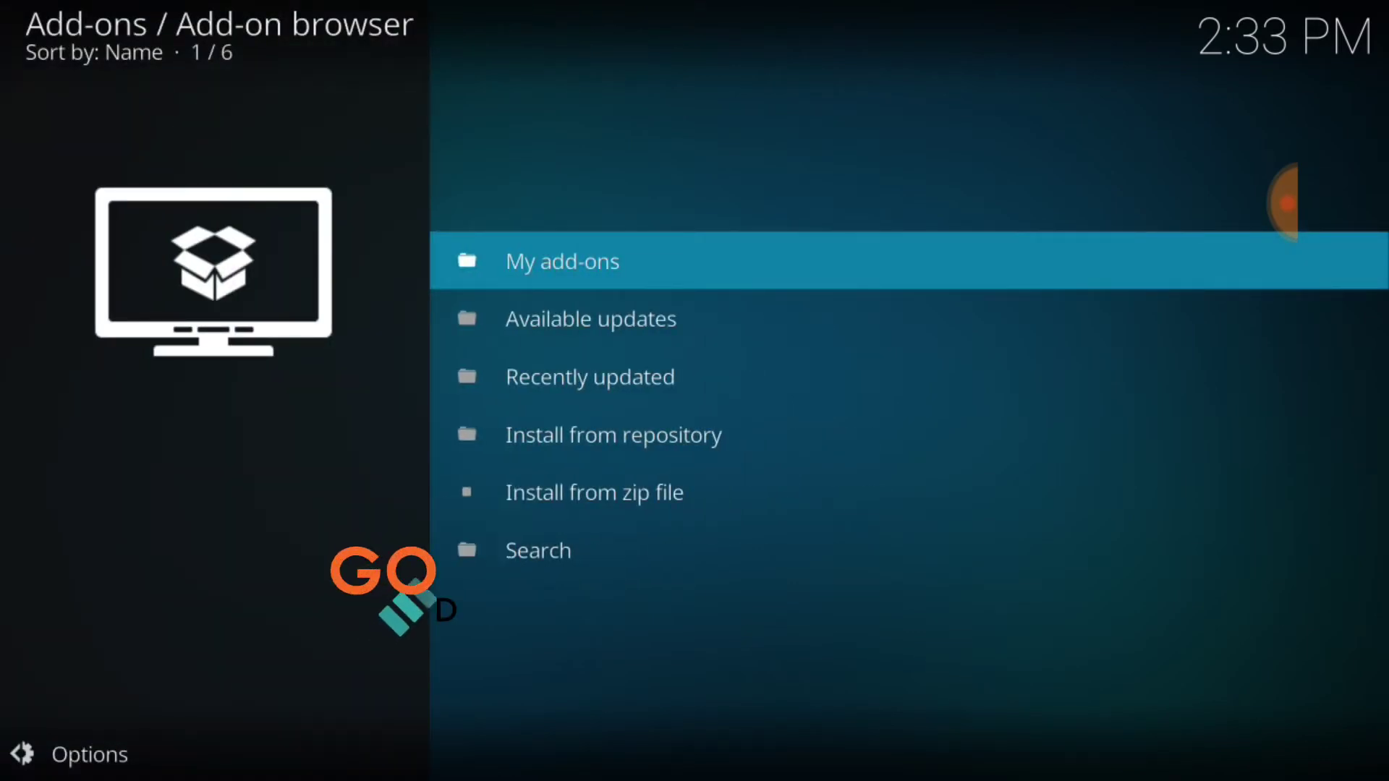
{"action": "left_click", "coordinate": [595, 492]}
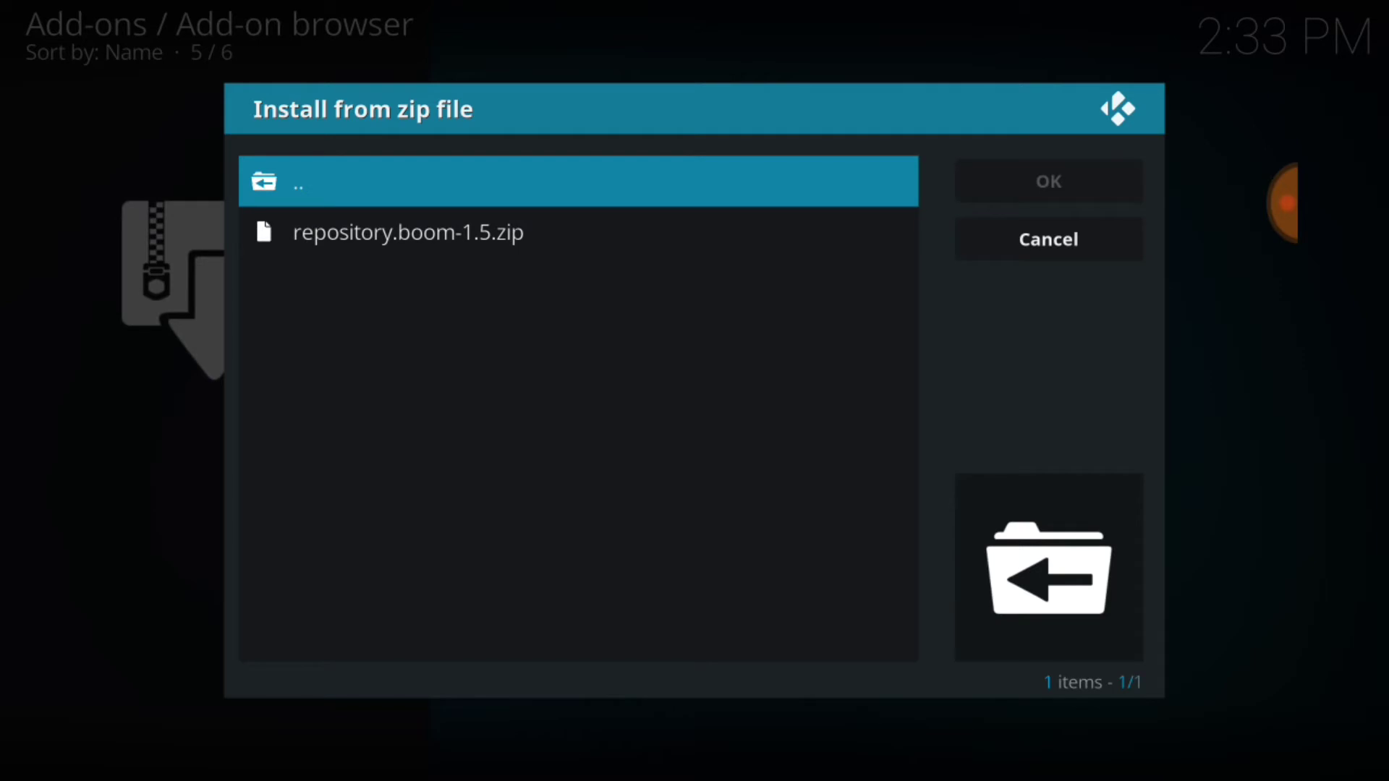
{"action": "left_click", "coordinate": [1048, 238]}
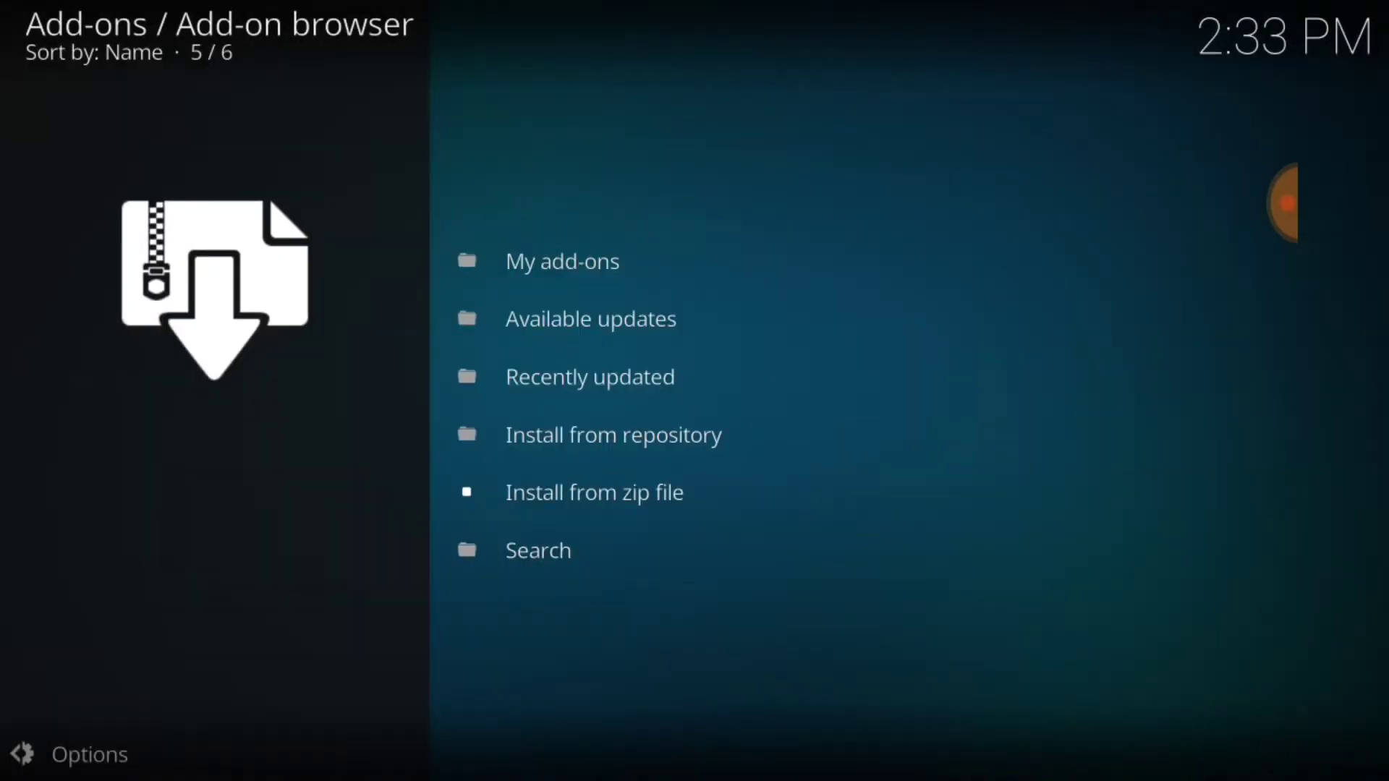
{"action": "left_click", "coordinate": [593, 492]}
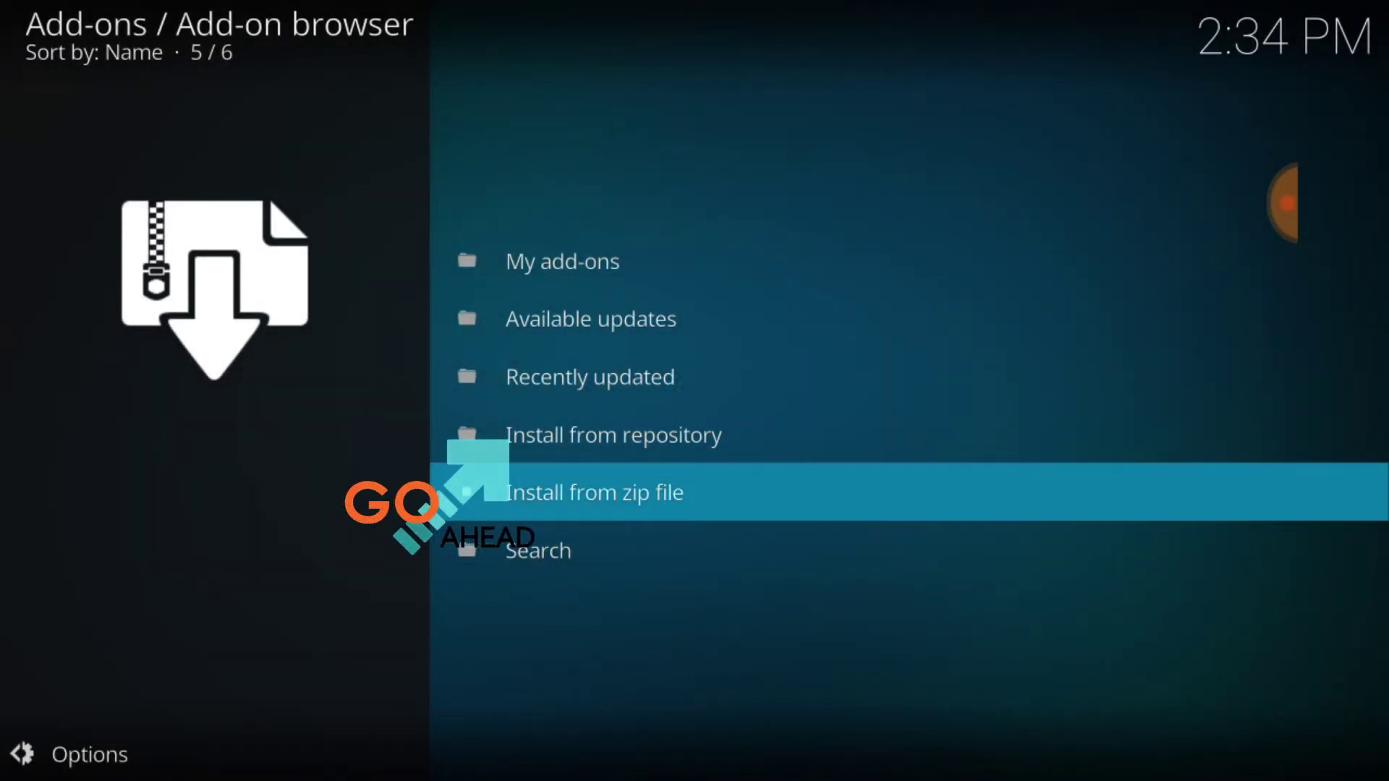
- Open Install from repository and scroll down to BOOM! Repository 1.5
{"action": "left_click", "coordinate": [614, 436]}
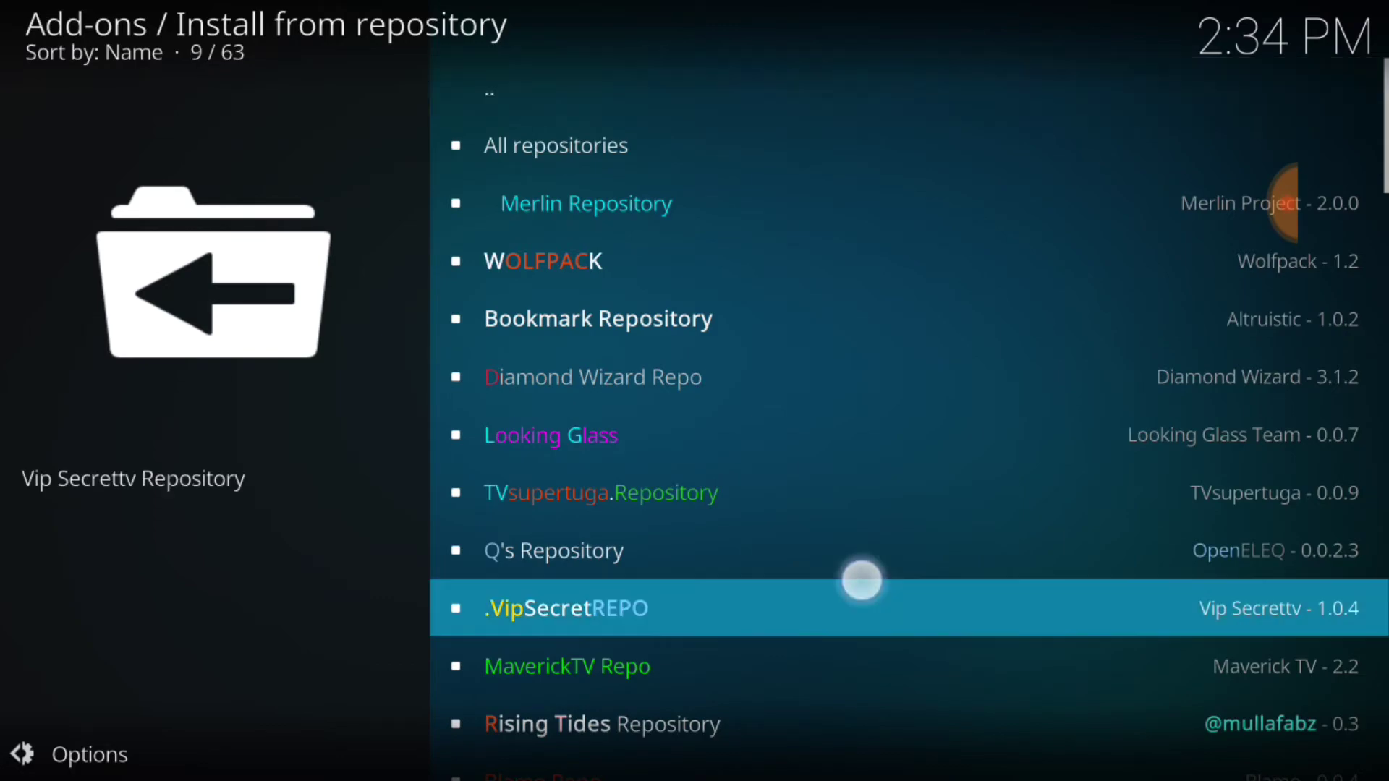
{"action": "scroll", "scroll_direction": "down", "scroll_amount": 3}
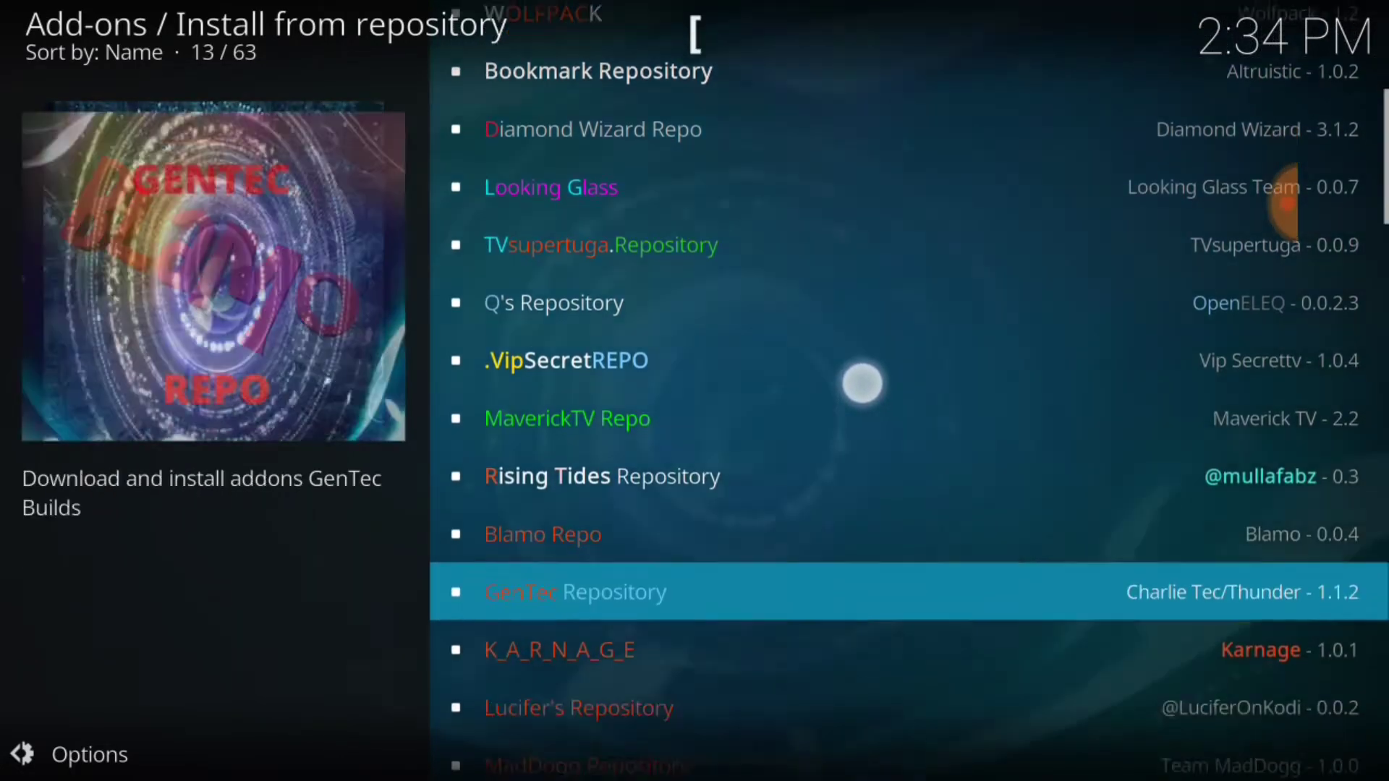
{"action": "scroll", "scroll_direction": "down", "scroll_amount": 3}
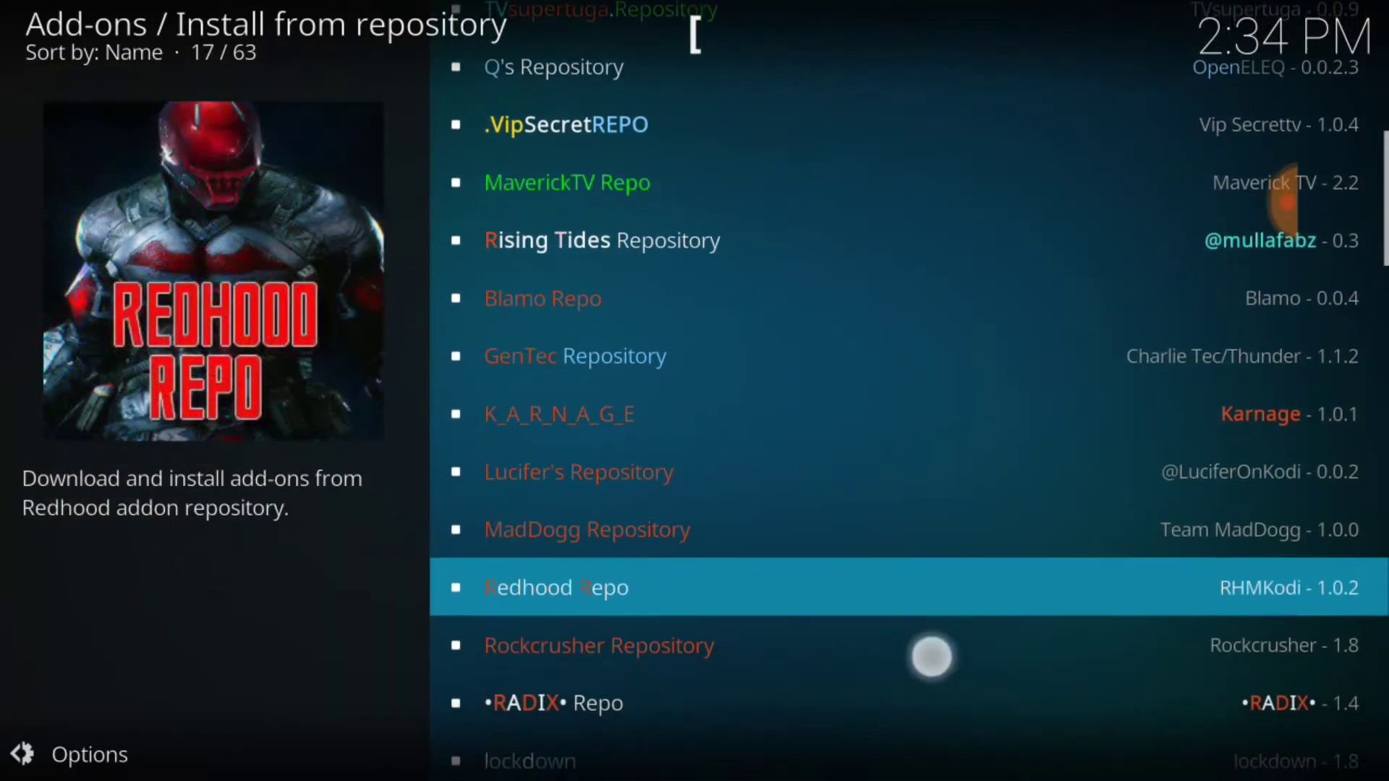
{"action": "scroll", "scroll_direction": "down", "scroll_amount": 3}
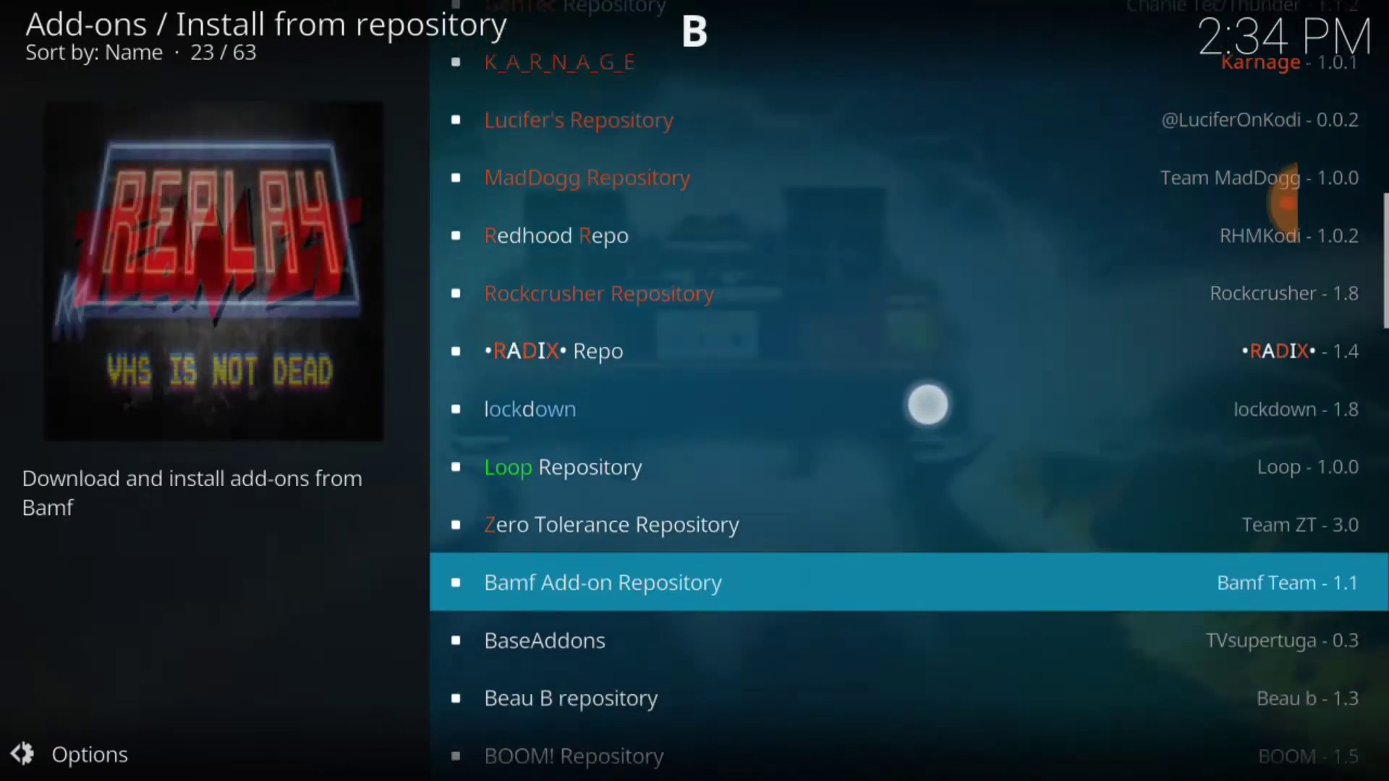
{"action": "scroll", "scroll_direction": "down", "scroll_amount": 3}
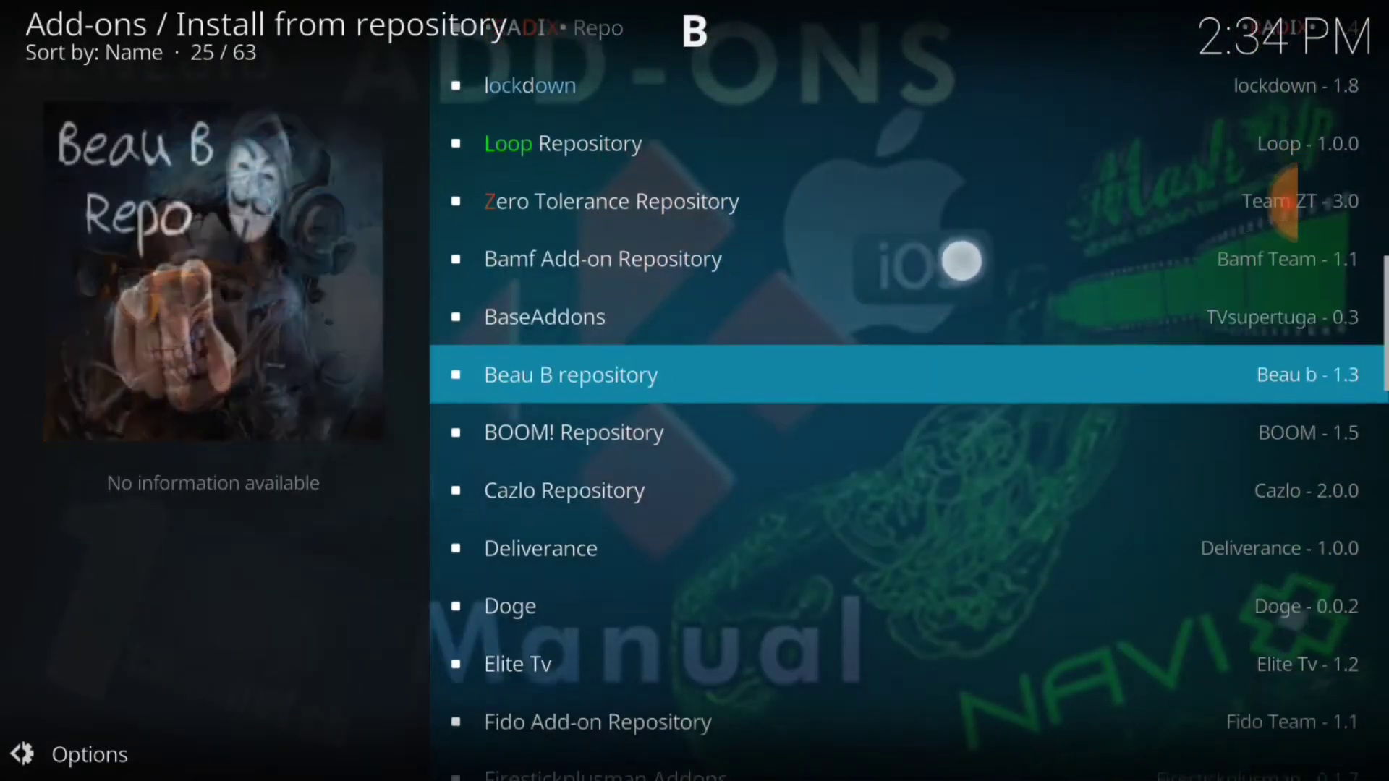
{"action": "scroll", "scroll_direction": "down", "scroll_amount": 3}
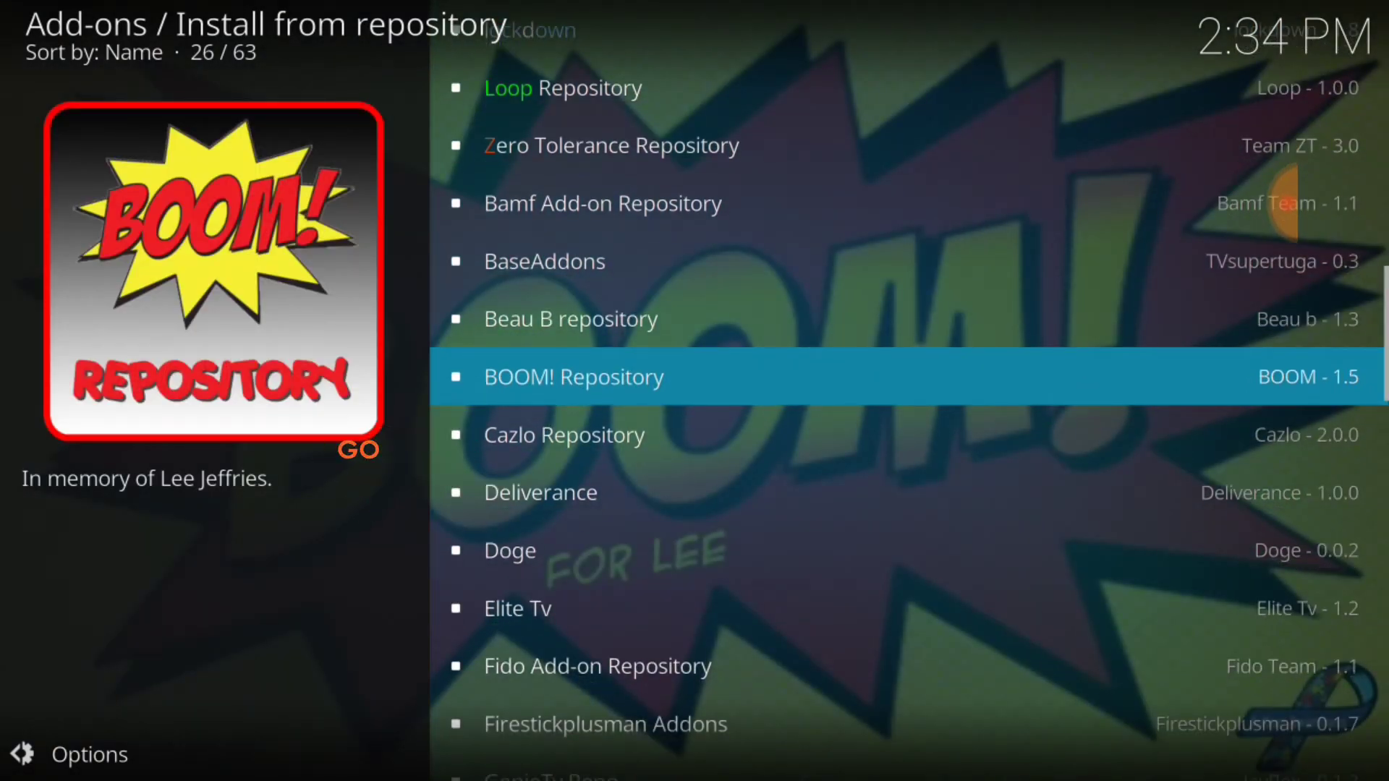
- Open the BOOM! Repository to list BOOMgold, BOOM! and BOOMkids
{"action": "left_click", "coordinate": [573, 376]}
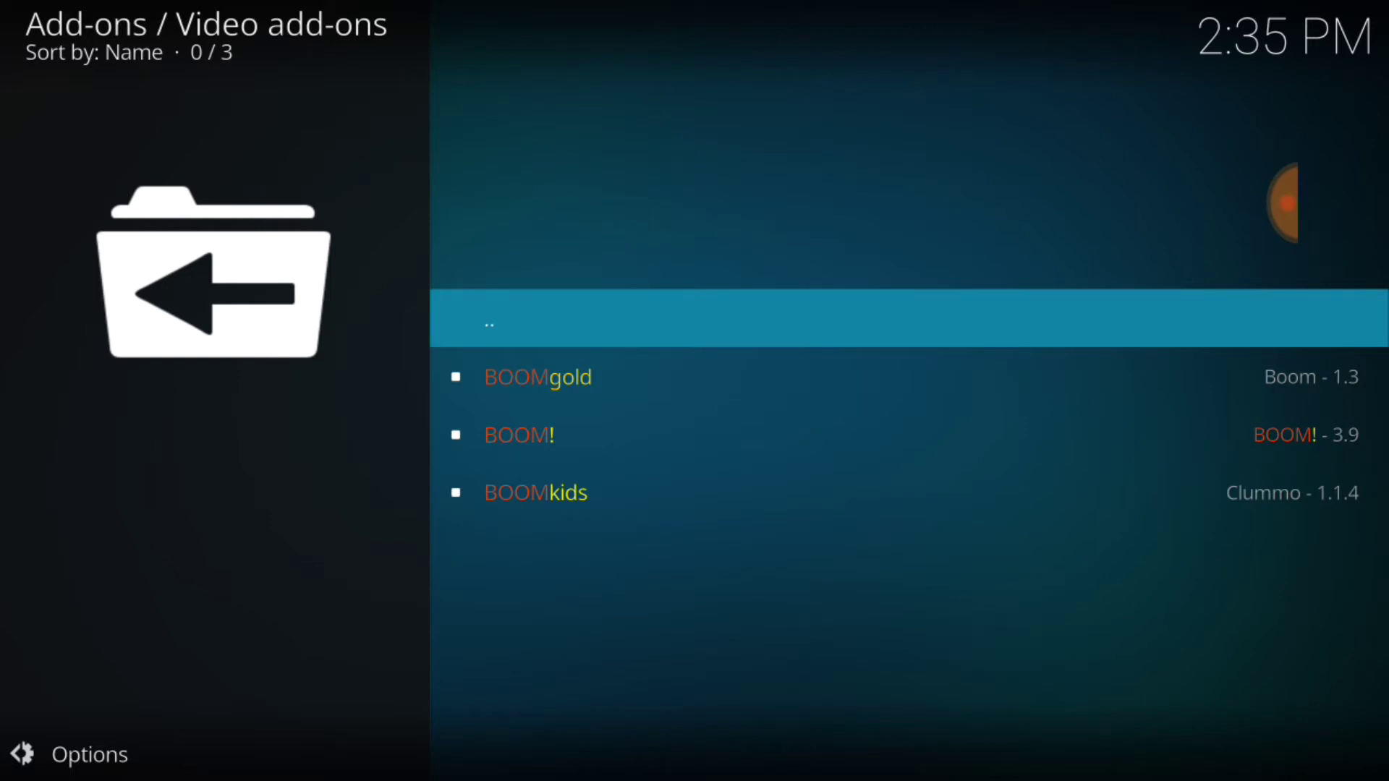
- Install BOOMgold, BOOM! and BOOMkids from their detail pages
{"action": "left_click", "coordinate": [538, 376]}
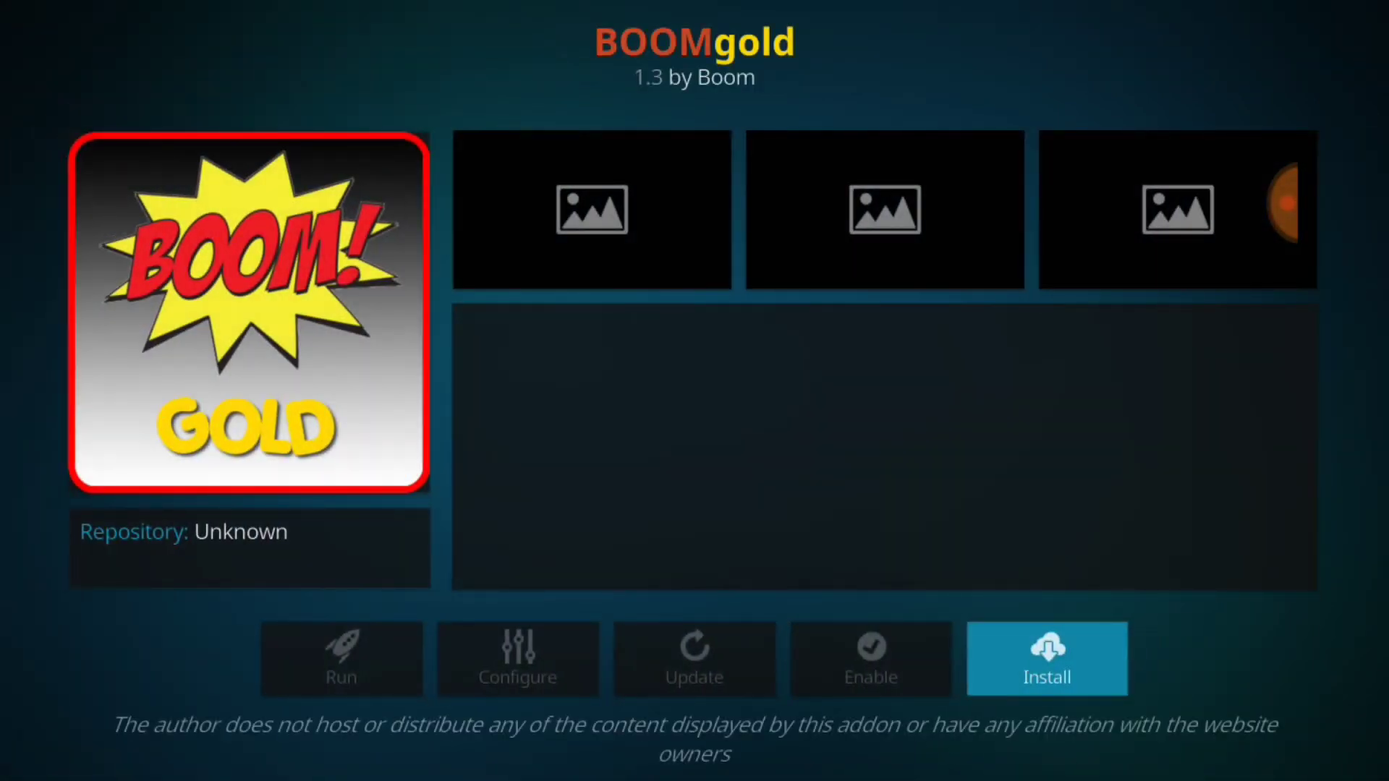
{"action": "left_click", "coordinate": [1046, 660]}
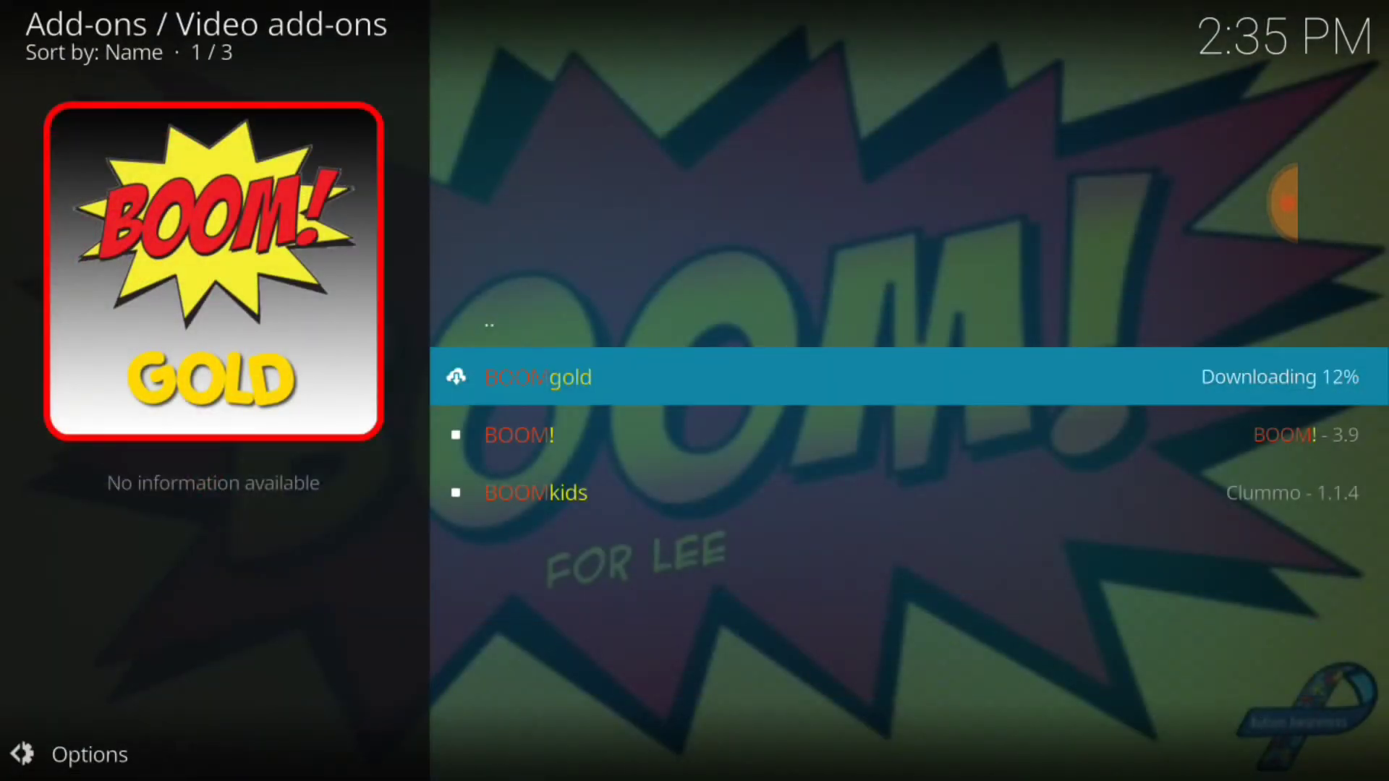
{"action": "left_click", "coordinate": [520, 434]}
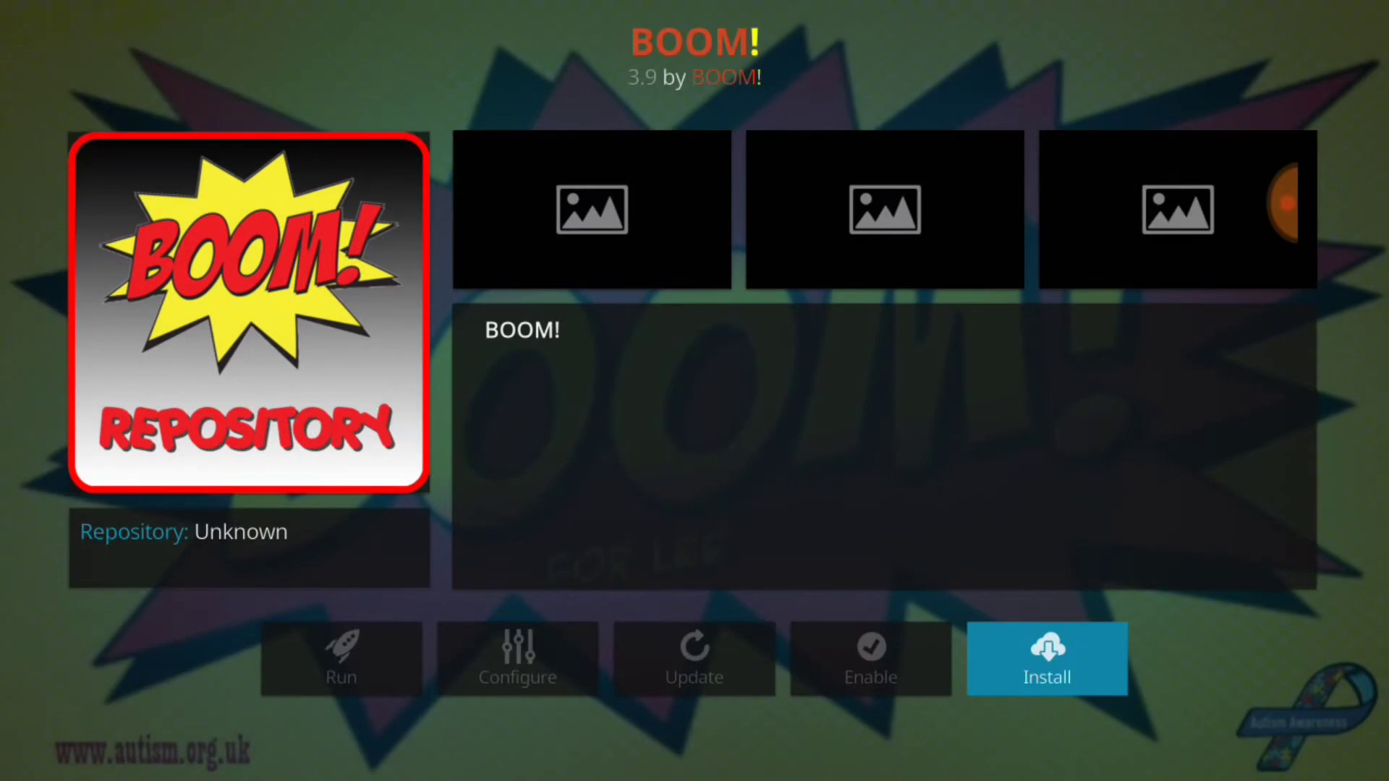
{"action": "left_click", "coordinate": [1047, 647]}
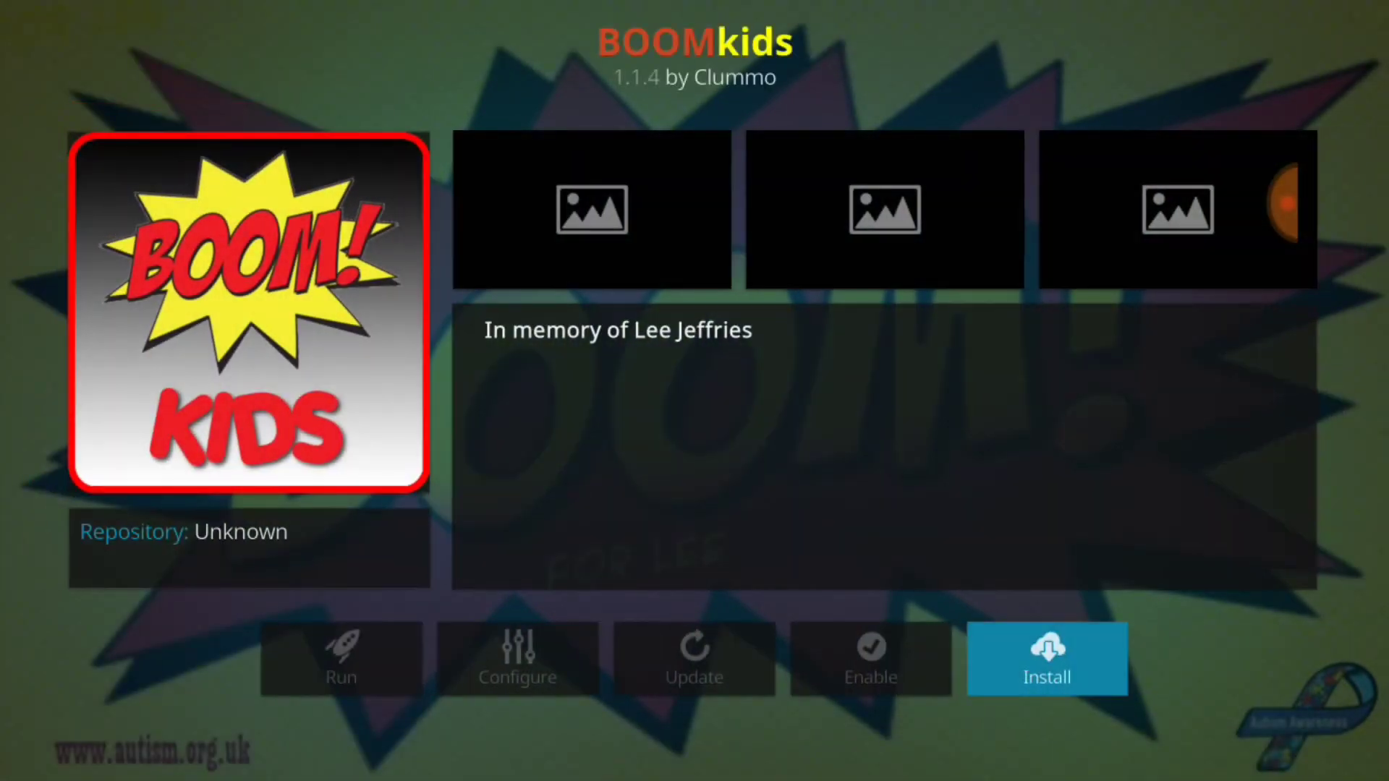
{"action": "left_click", "coordinate": [1046, 660]}
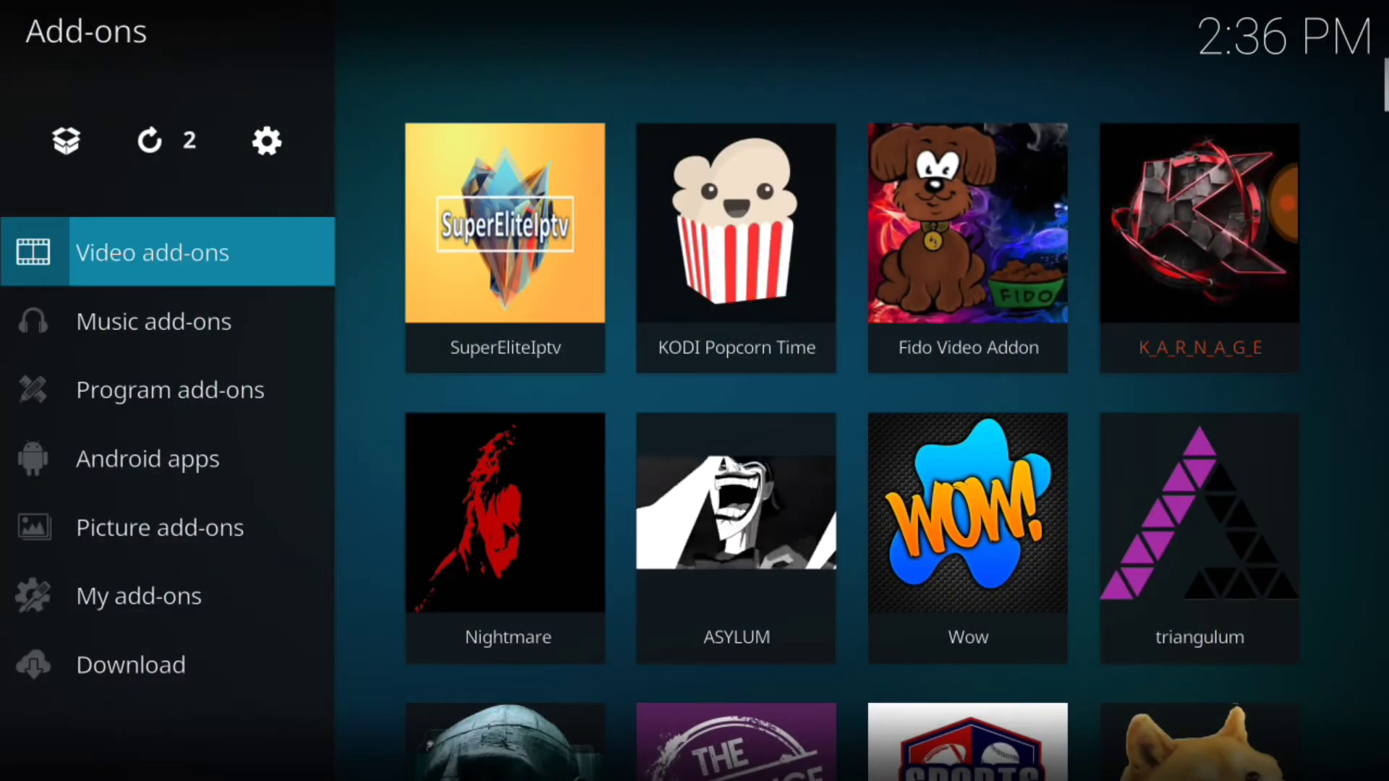
- Scroll through the Video add-ons tiles to the newly installed BOOM add-ons
{"action": "scroll", "scroll_direction": "down", "scroll_amount": 3}
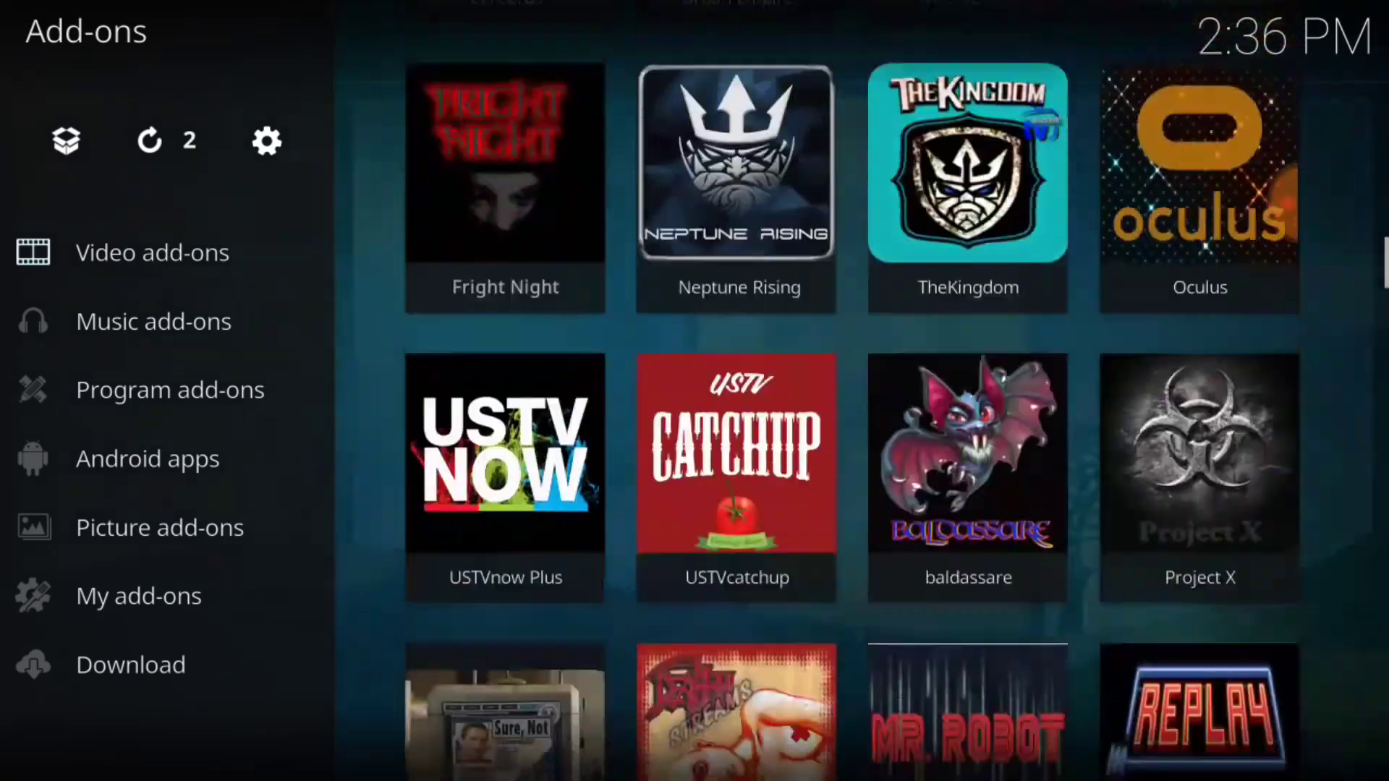
{"action": "scroll", "scroll_direction": "down", "scroll_amount": 3}
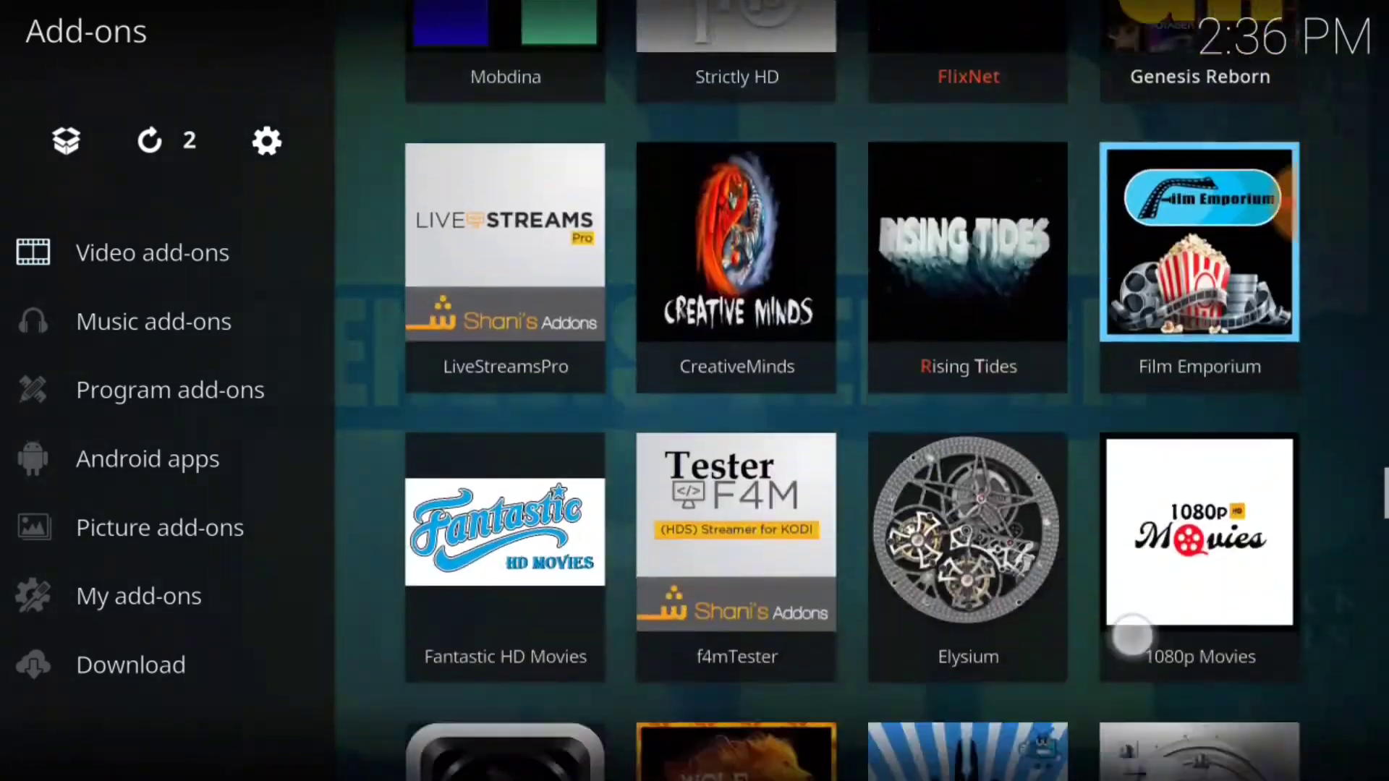
{"action": "scroll", "scroll_direction": "down", "scroll_amount": 3}
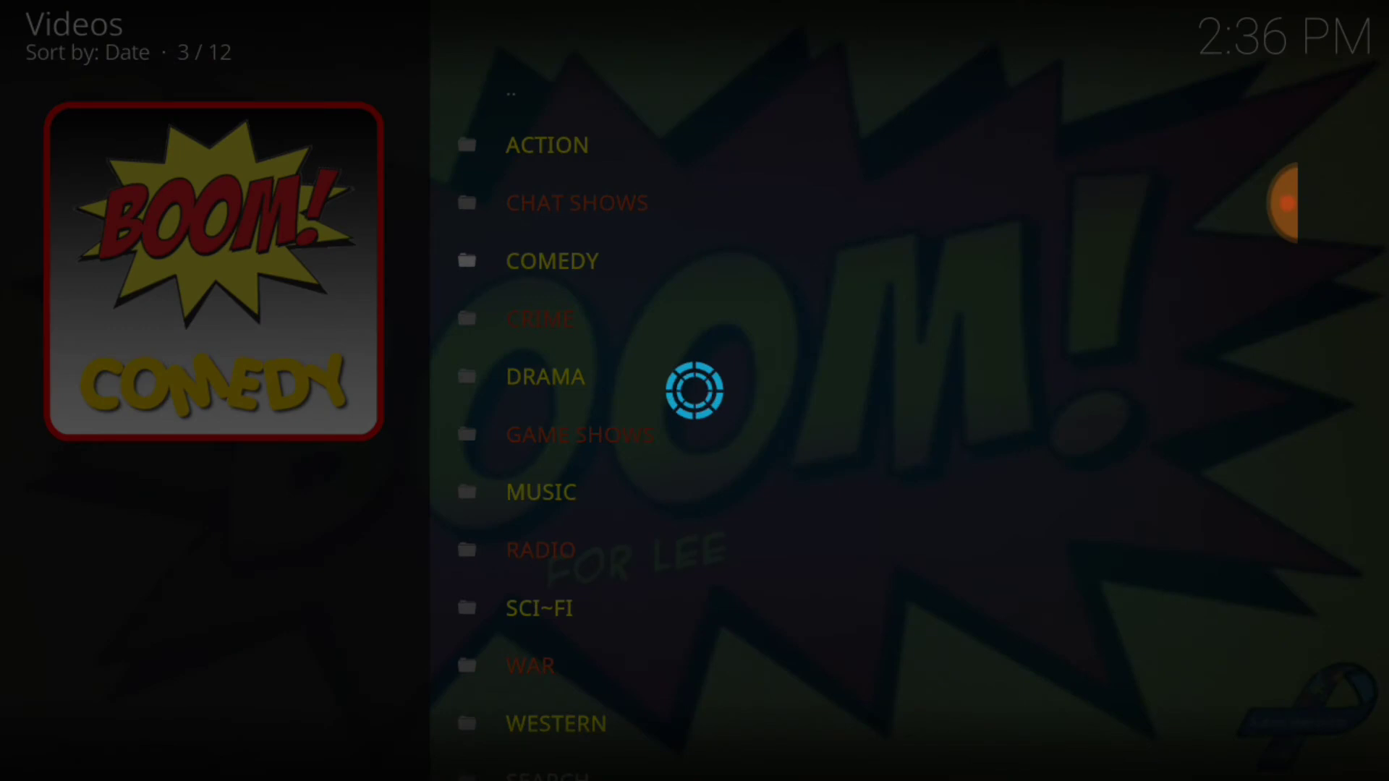
- Open the COMEDY category and browse its 81 show tiles
{"action": "left_click", "coordinate": [551, 260]}
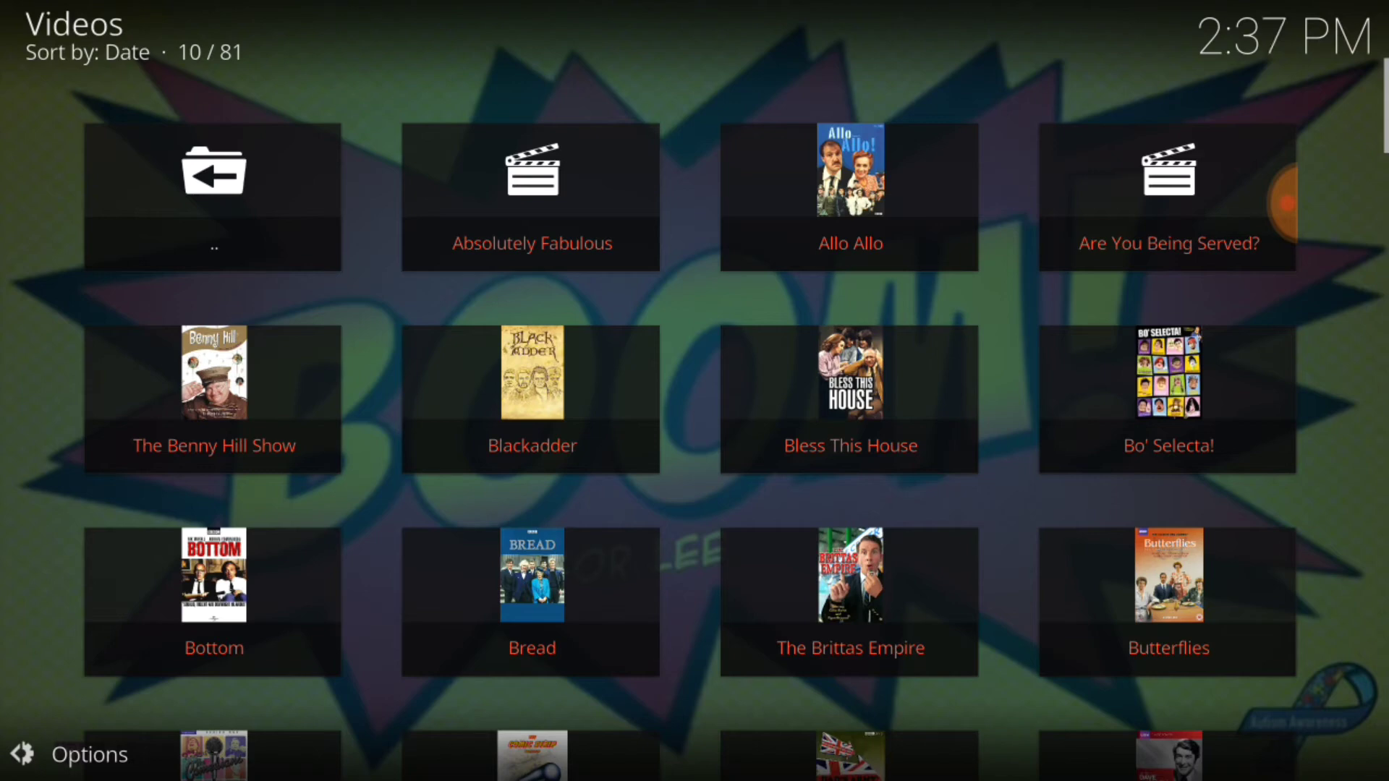
{"action": "scroll", "scroll_direction": "down", "scroll_amount": 3}
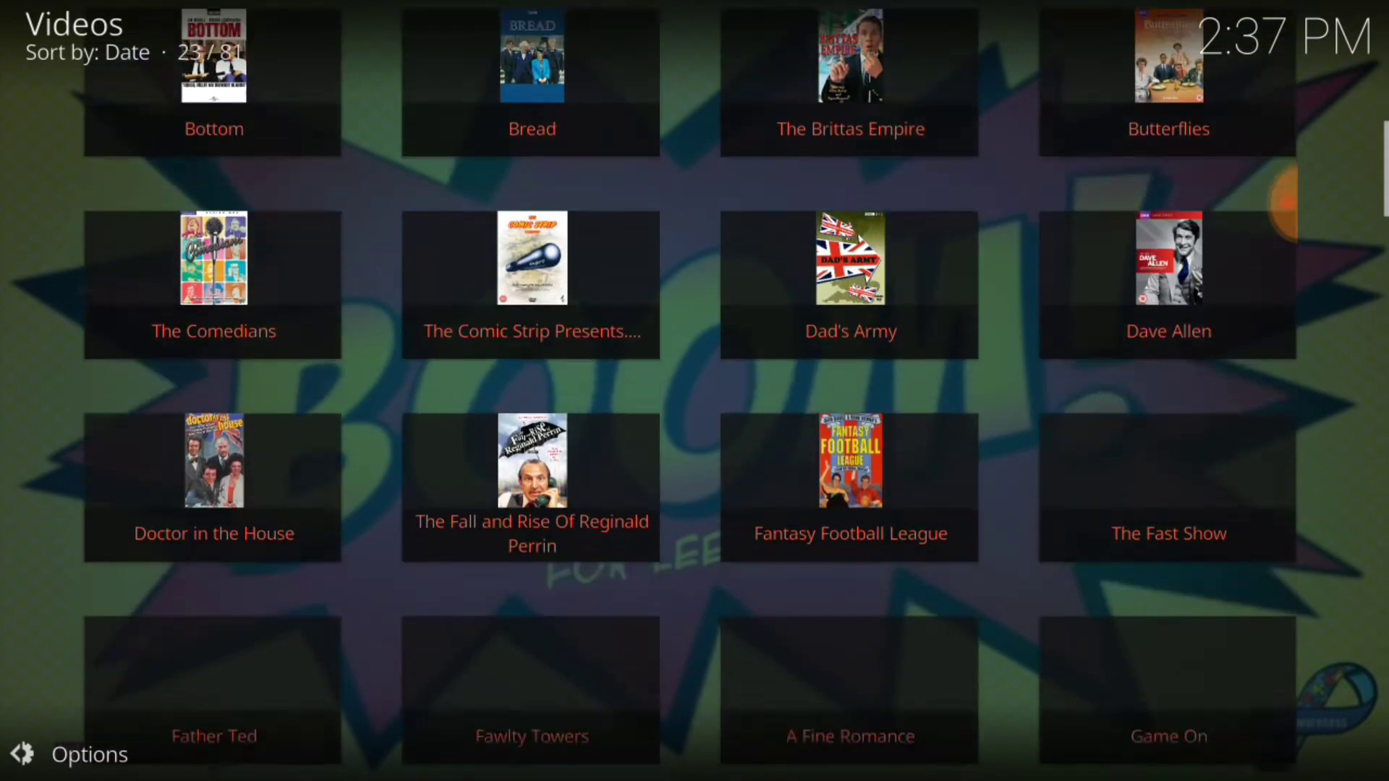
{"action": "scroll", "scroll_direction": "down", "scroll_amount": 3}
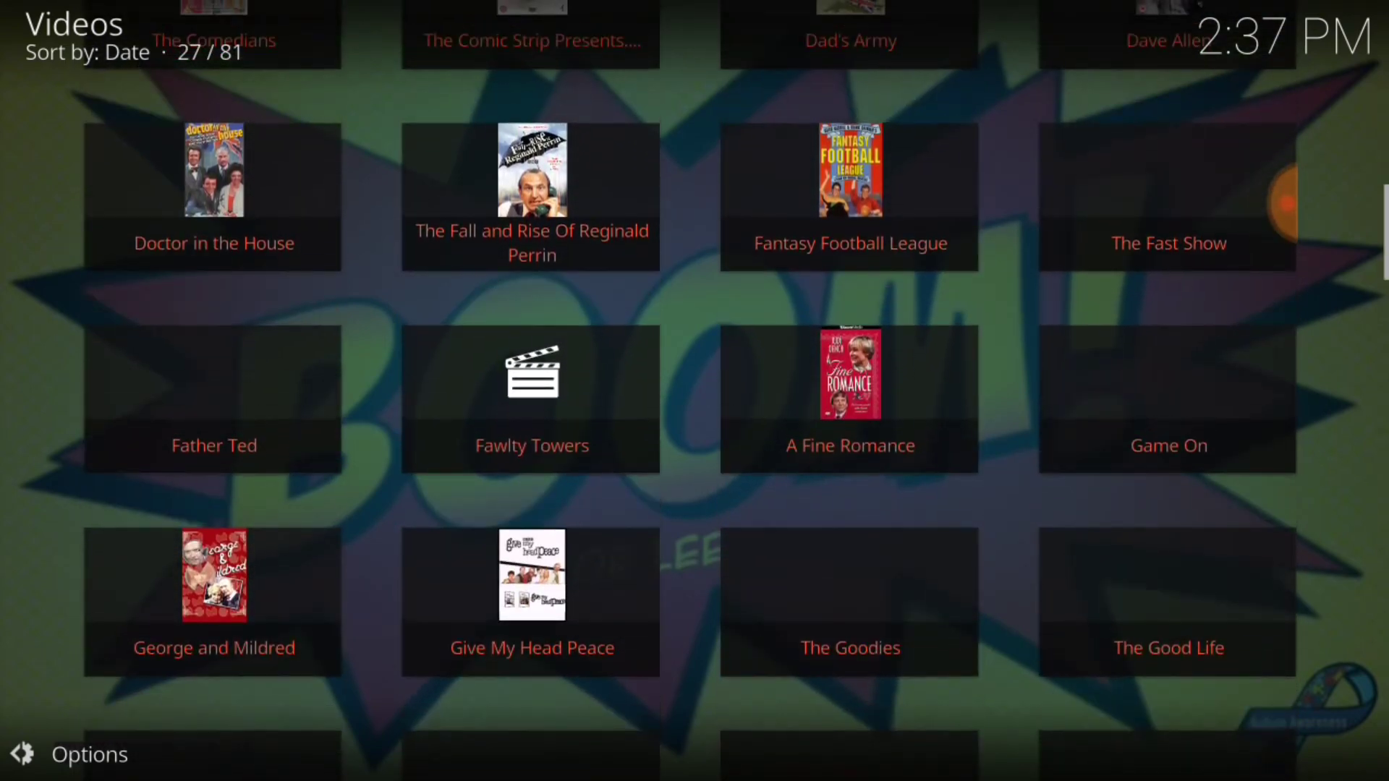
{"action": "scroll", "scroll_direction": "down", "scroll_amount": 3}
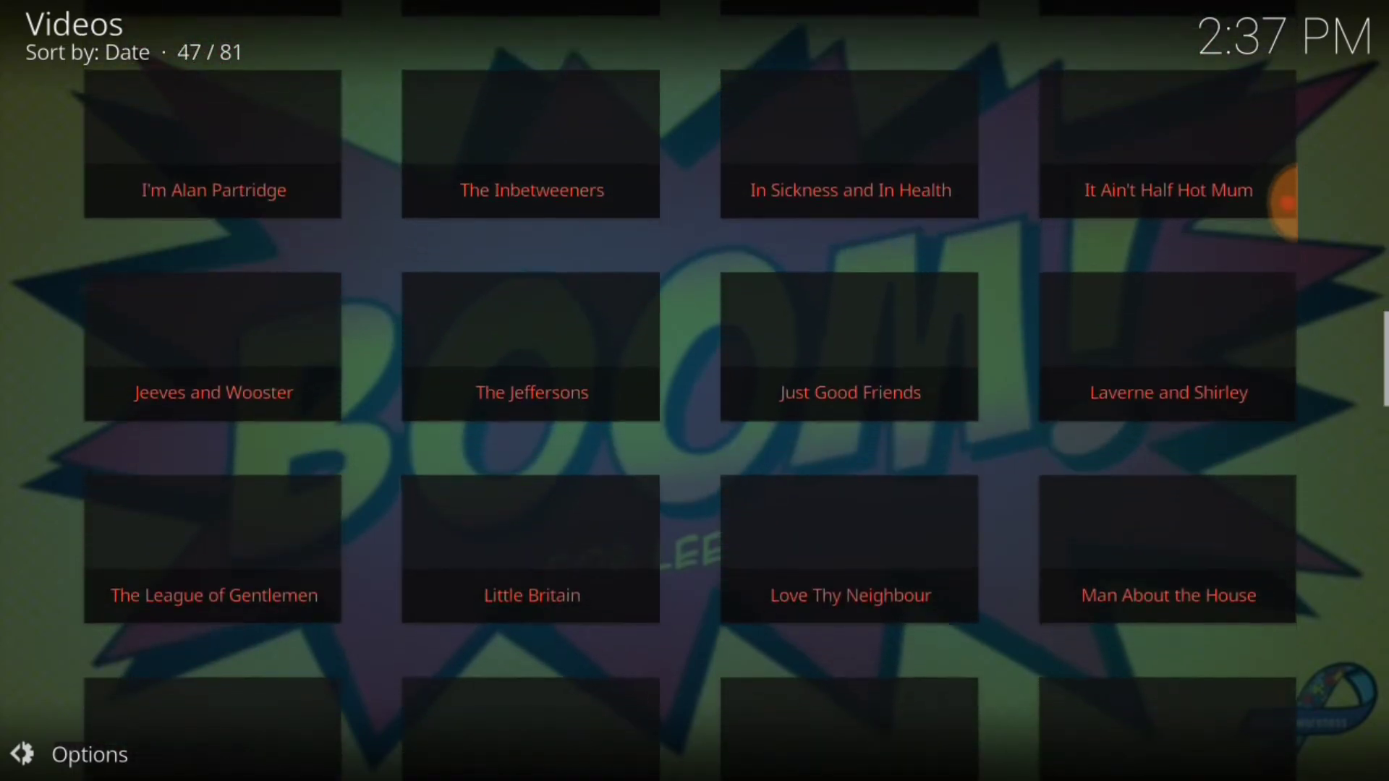
{"action": "scroll", "scroll_direction": "up", "scroll_amount": 3}
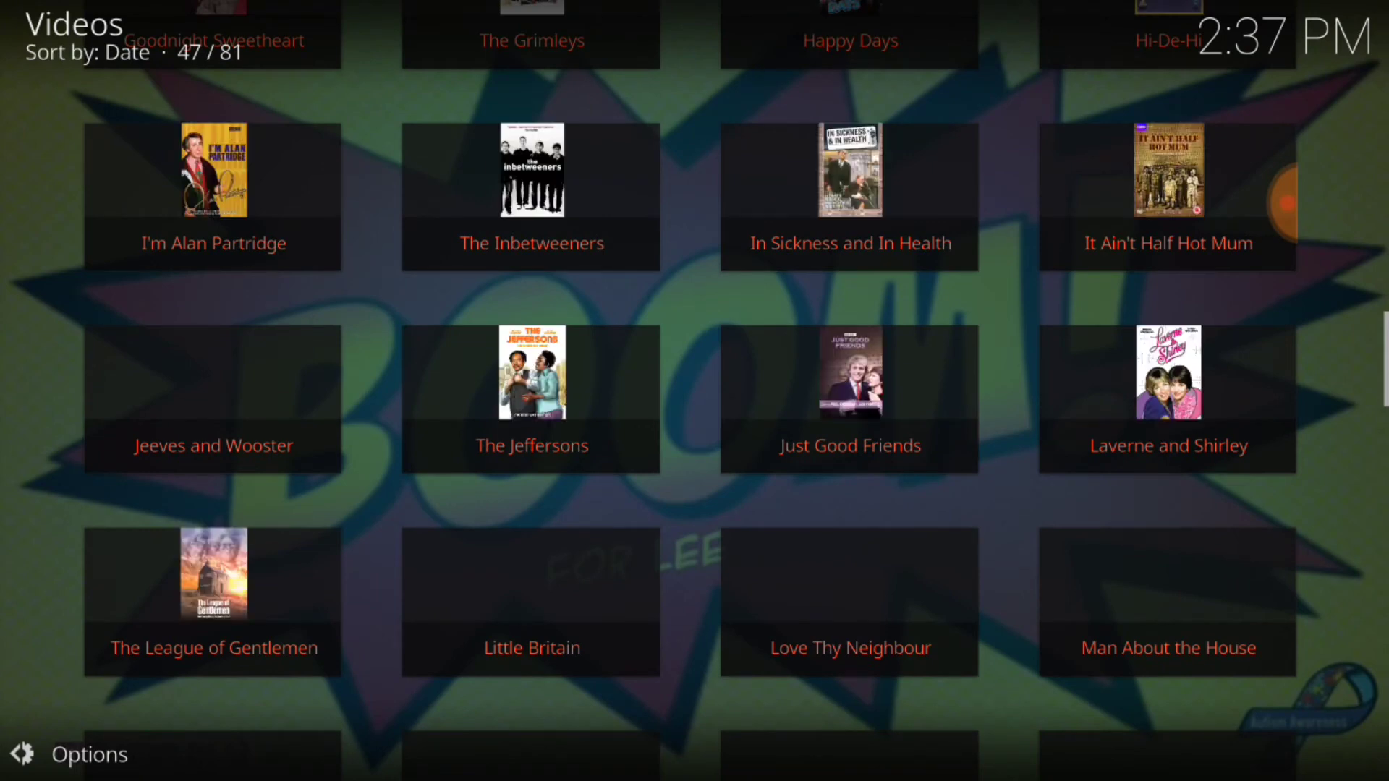
{"action": "scroll", "scroll_direction": "down", "scroll_amount": 3}
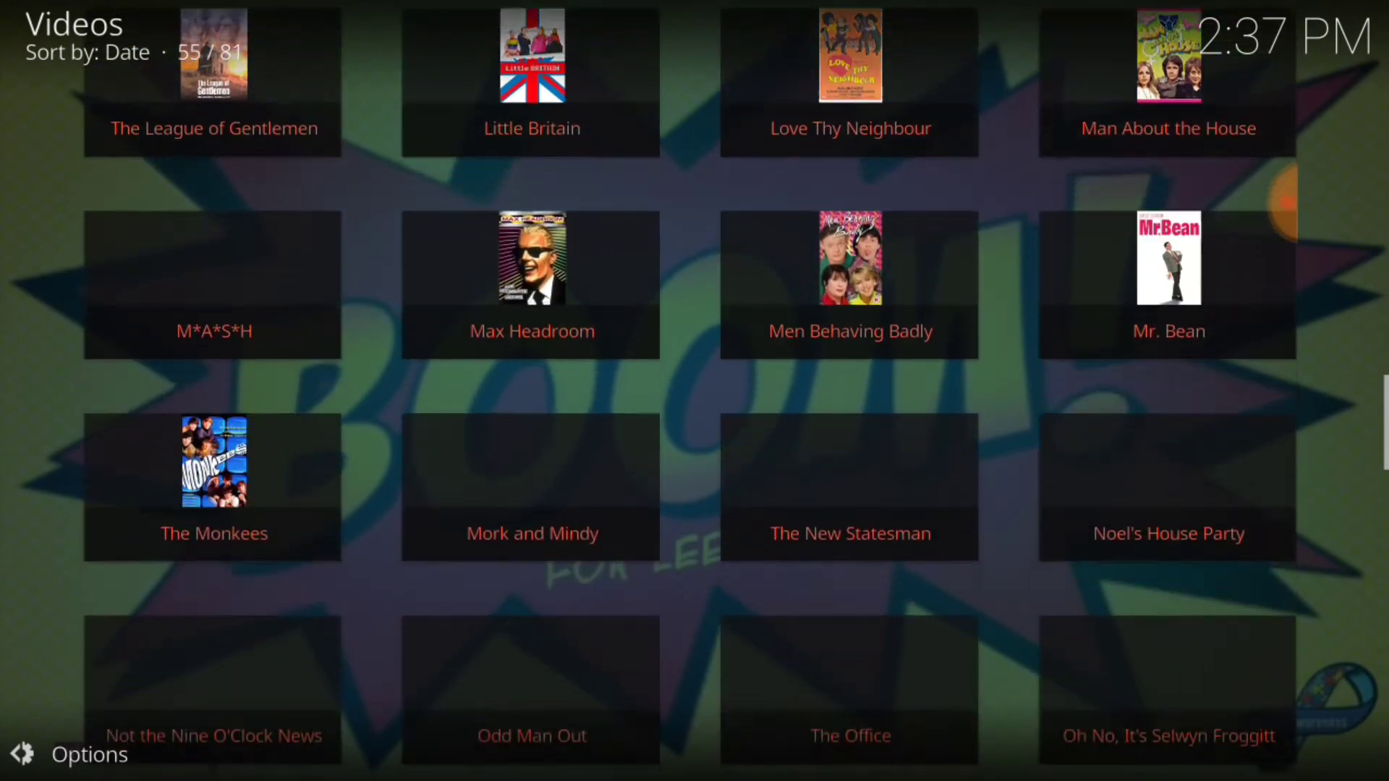
{"action": "scroll", "scroll_direction": "down", "scroll_amount": 3}
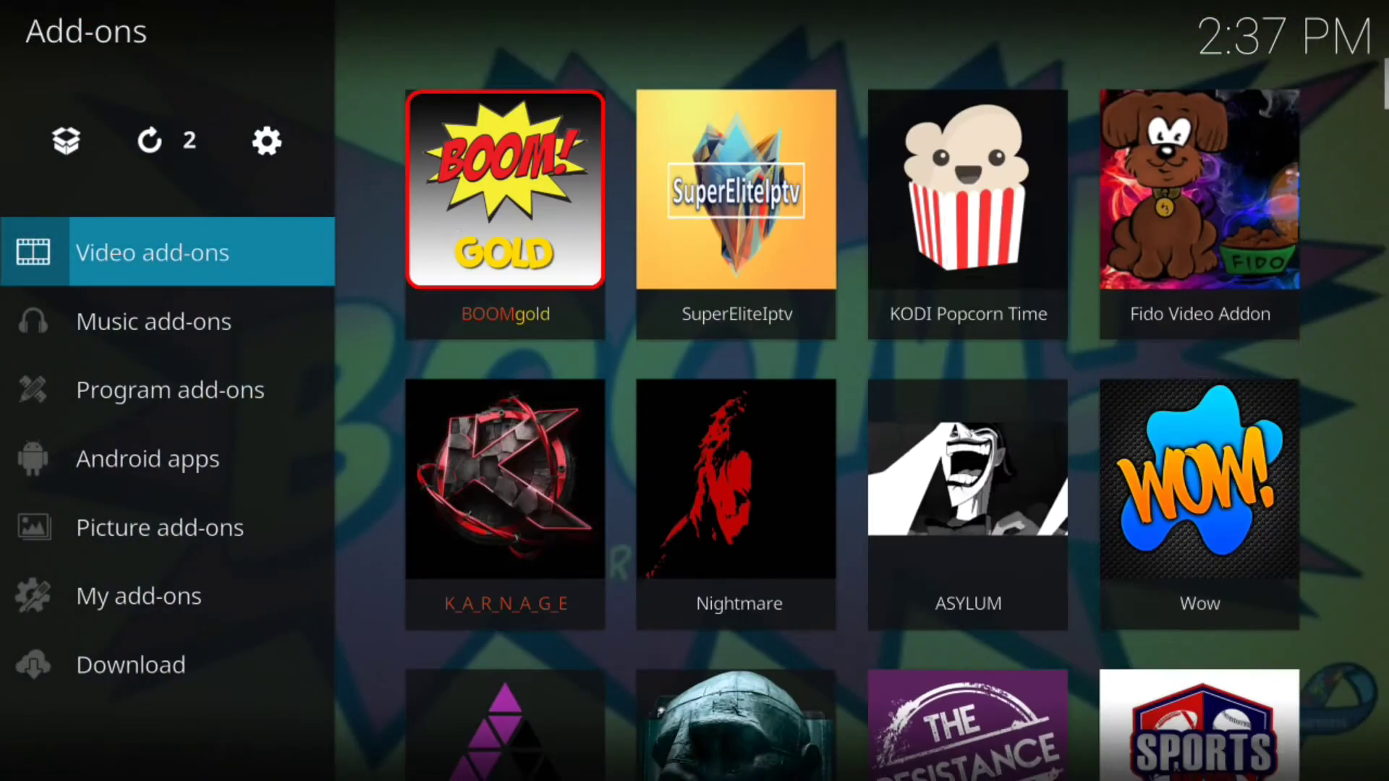
- Launch the BOOM! add-on and open its OPERATION ROBOCOP section
{"action": "scroll", "scroll_direction": "down", "scroll_amount": 3}
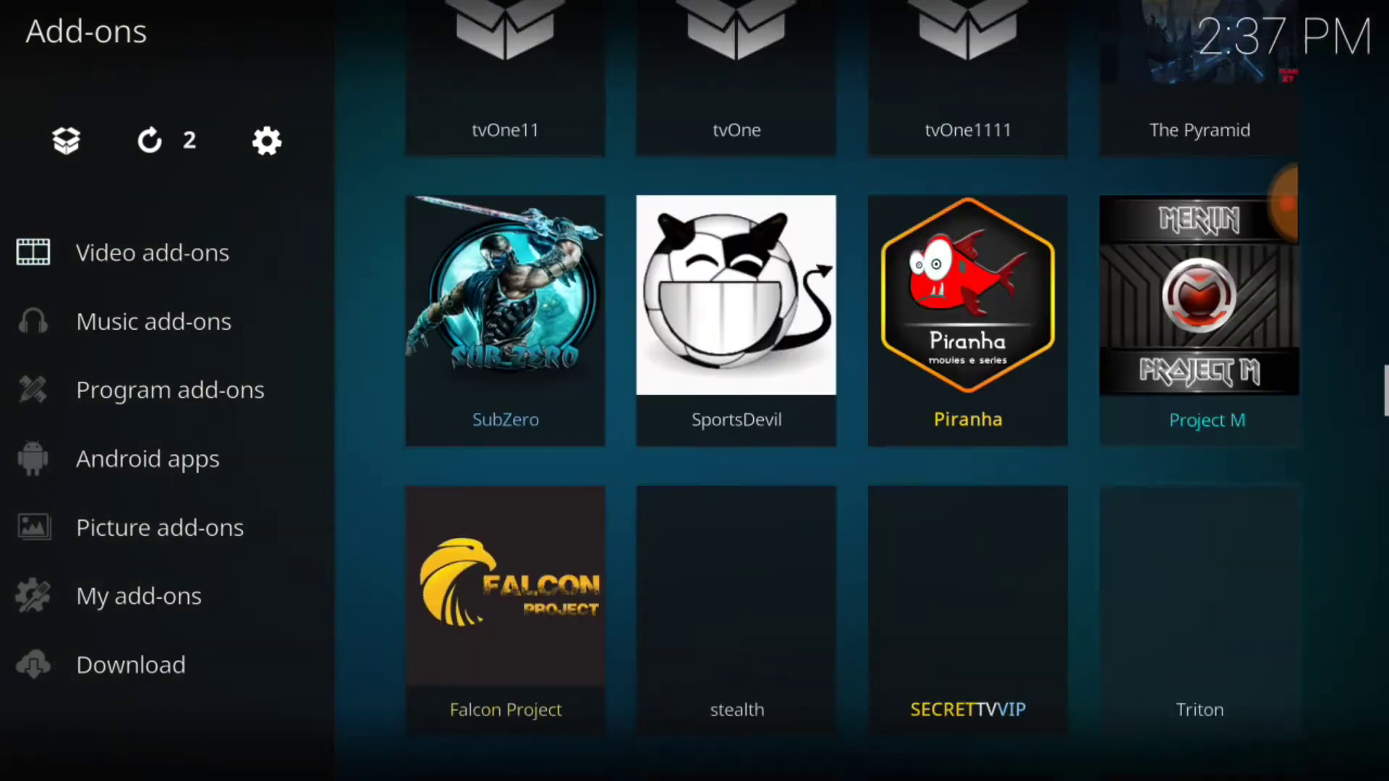
{"action": "scroll", "scroll_direction": "down", "scroll_amount": 3}
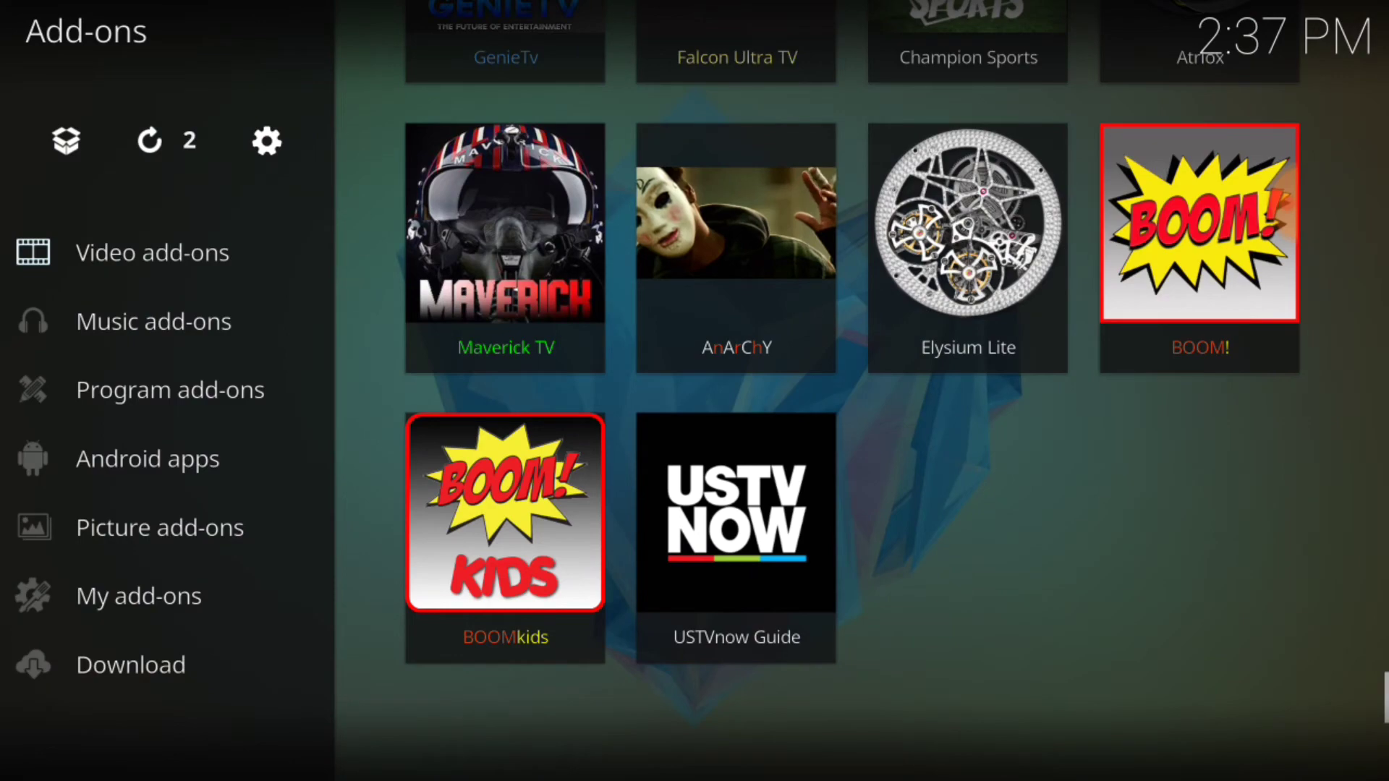
{"action": "left_click", "coordinate": [1198, 223]}
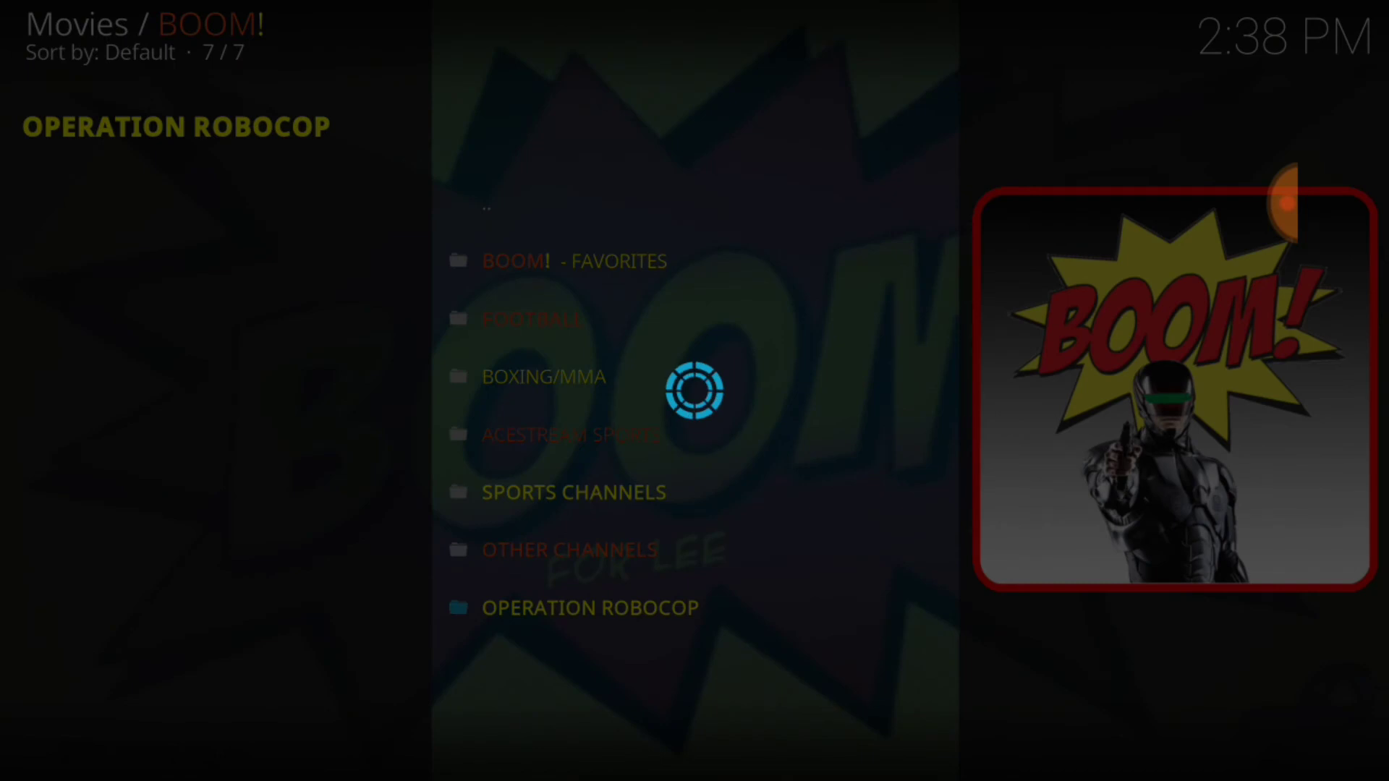
{"action": "left_click", "coordinate": [589, 608]}
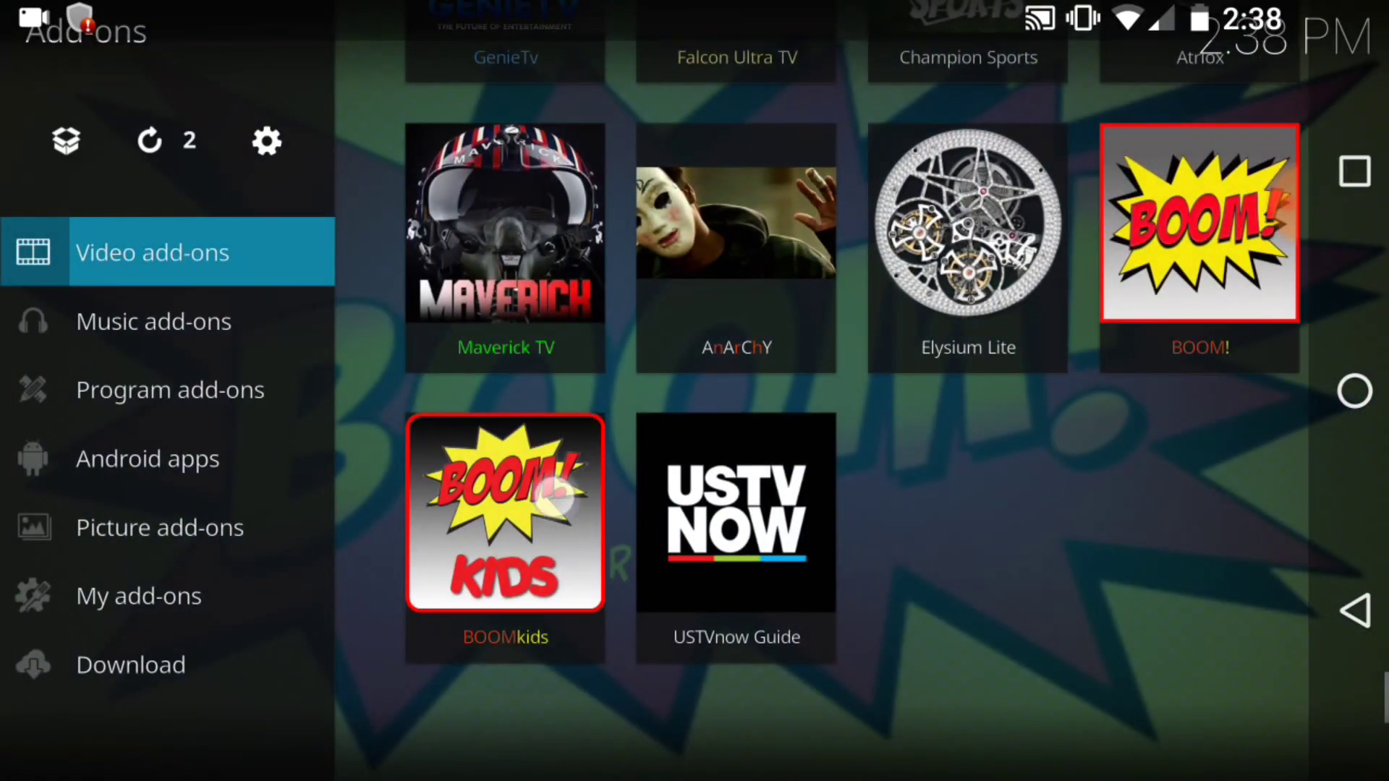
- Launch BOOMkids, browse the Early Learning section's 19 shows, and return to Video add-ons
{"action": "left_click", "coordinate": [505, 515]}
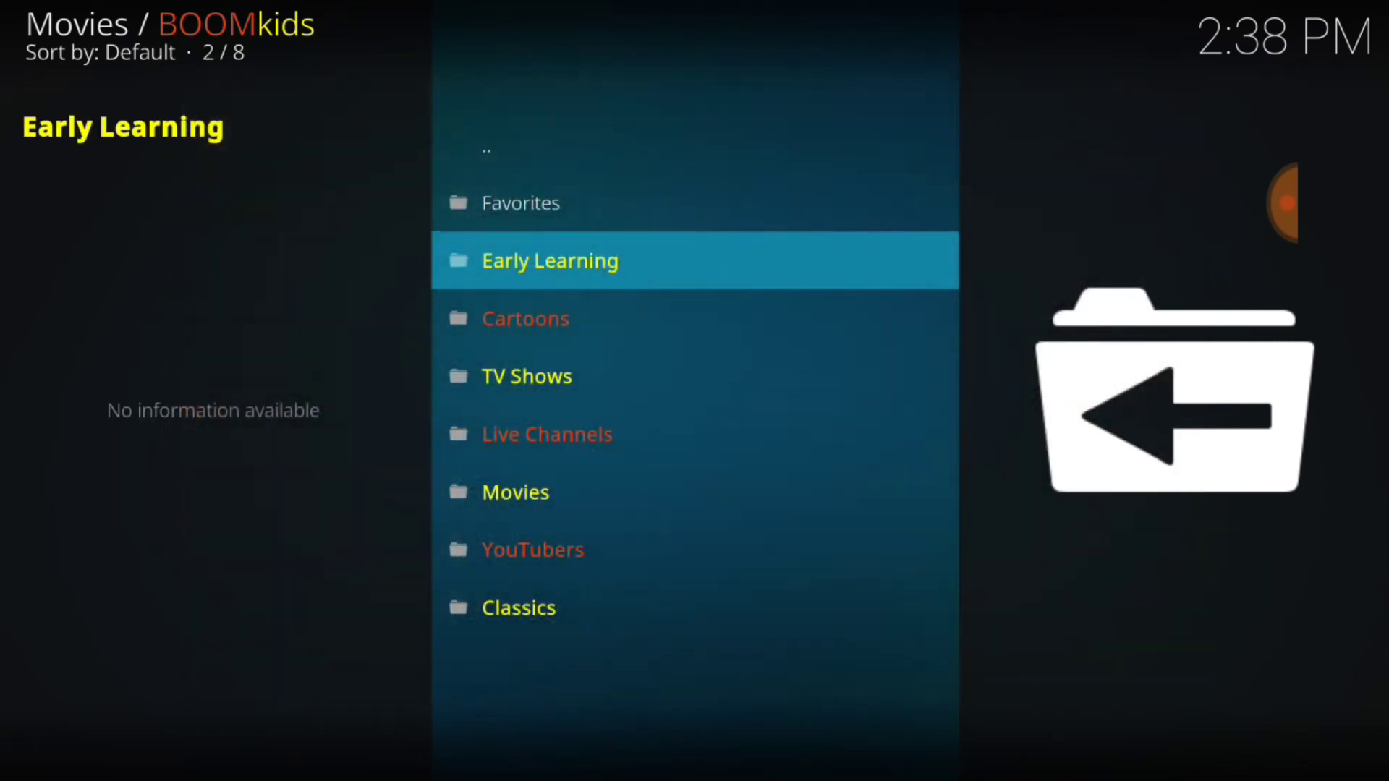
{"action": "left_click", "coordinate": [550, 260]}
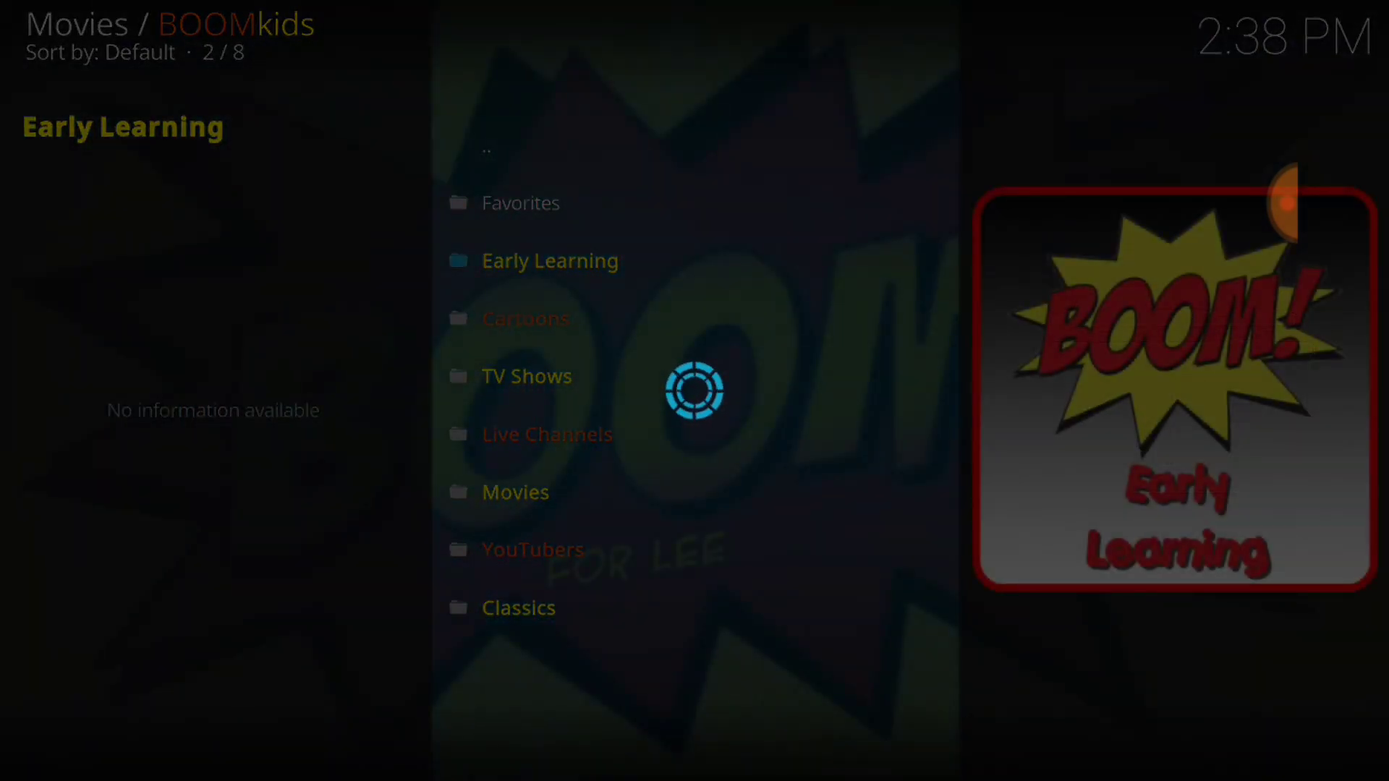
{"action": "left_click", "coordinate": [550, 259]}
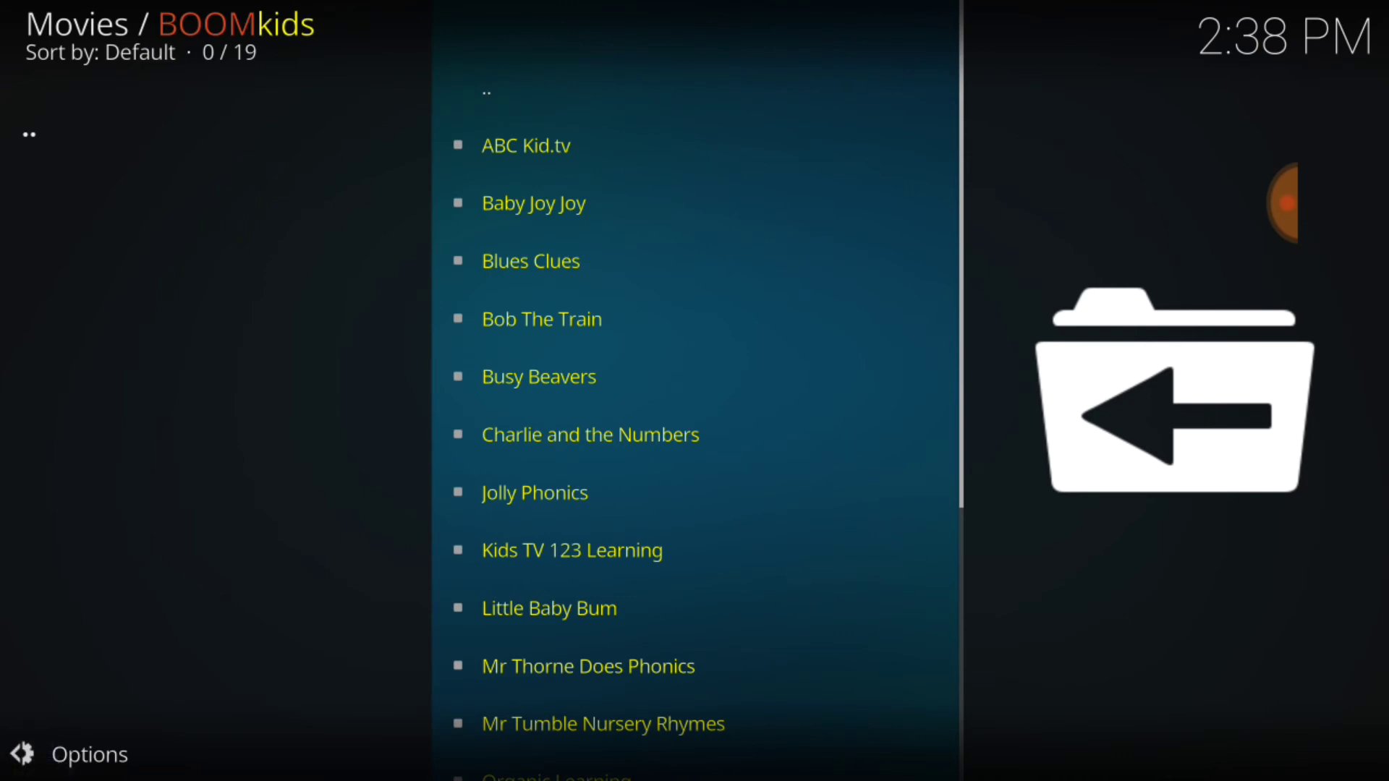
{"action": "left_click", "coordinate": [71, 754]}
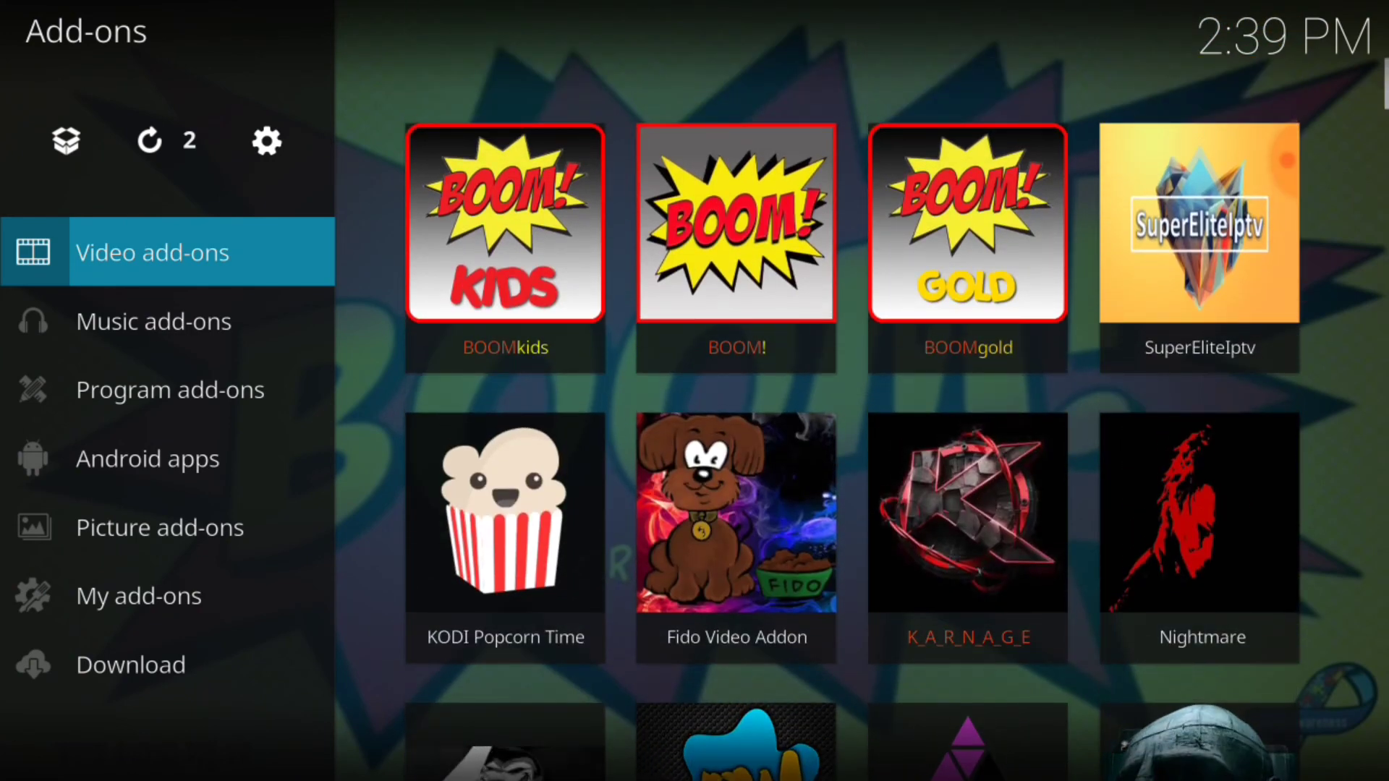
- Launch the BOOM! add-on from the Video add-ons tiles
{"action": "left_click", "coordinate": [736, 223]}
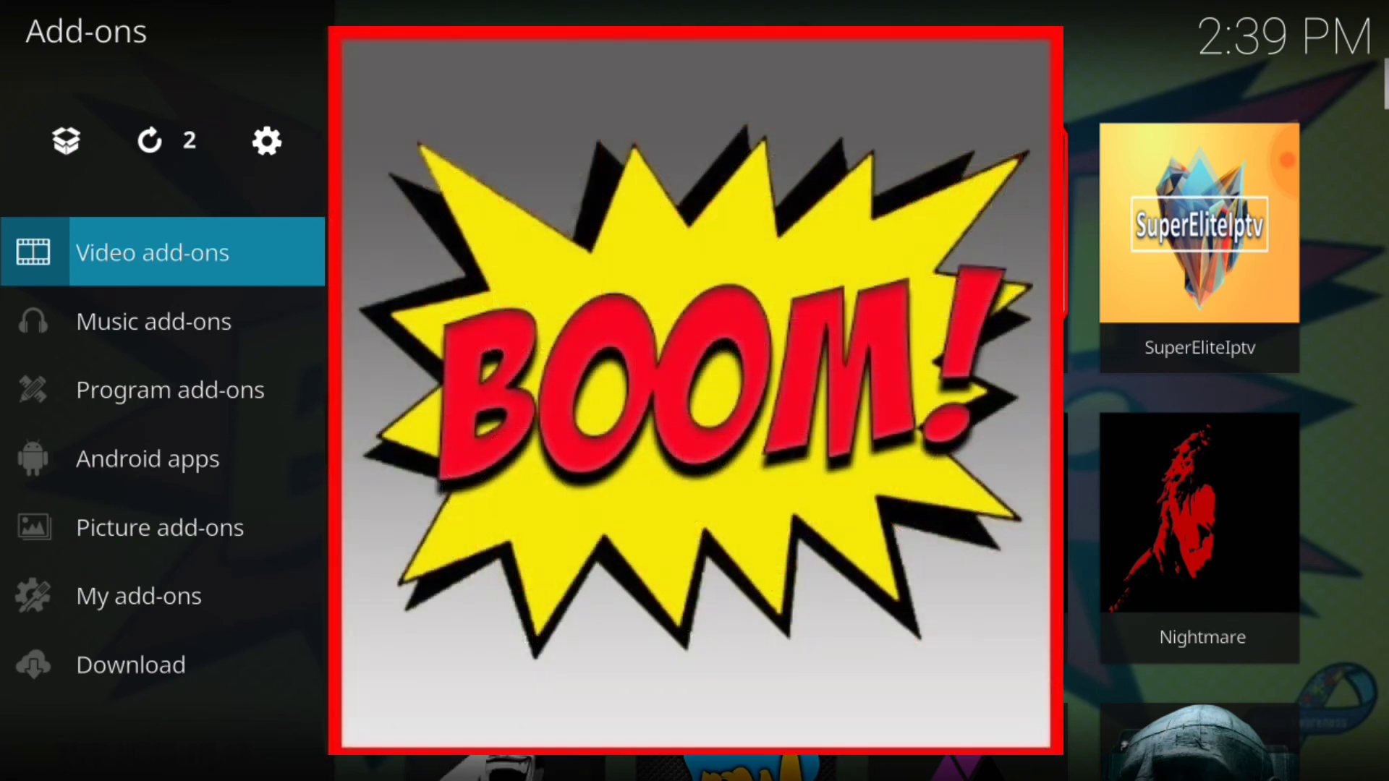